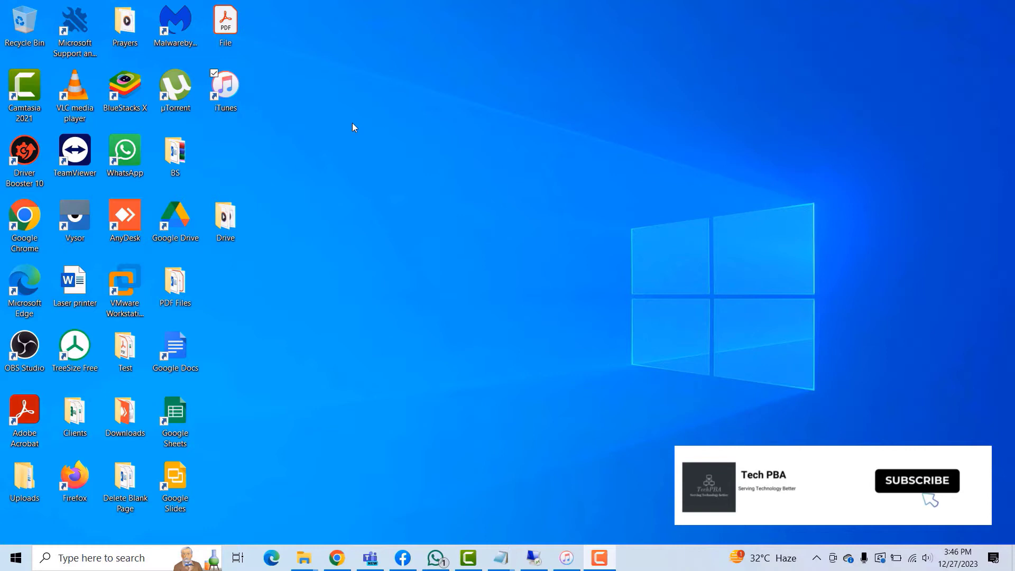
pyautogui.moveTo(371, 159)
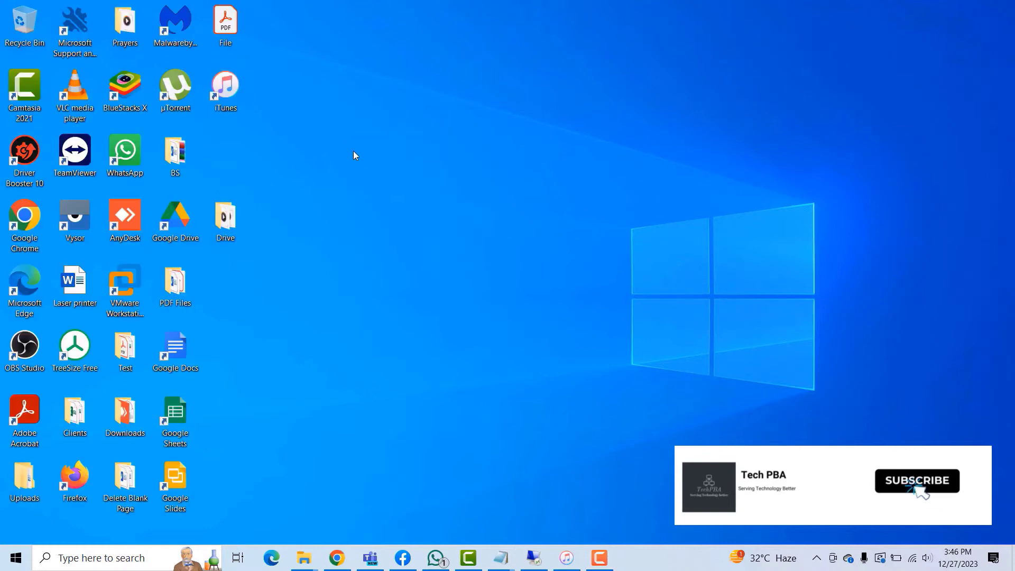
# - Launch iTunes from the desktop
pyautogui.click(224, 88)
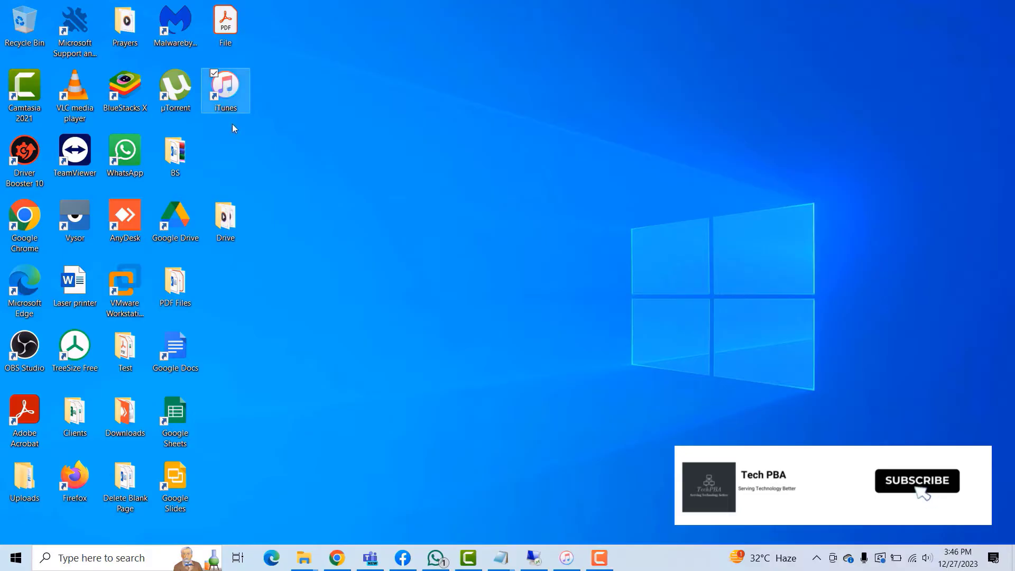
pyautogui.doubleClick(226, 86)
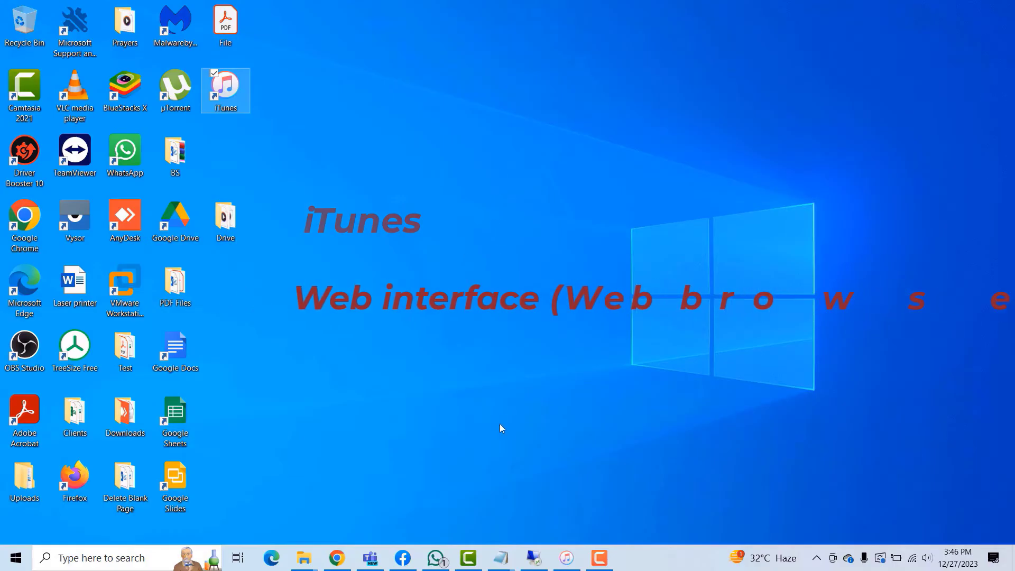
pyautogui.doubleClick(225, 89)
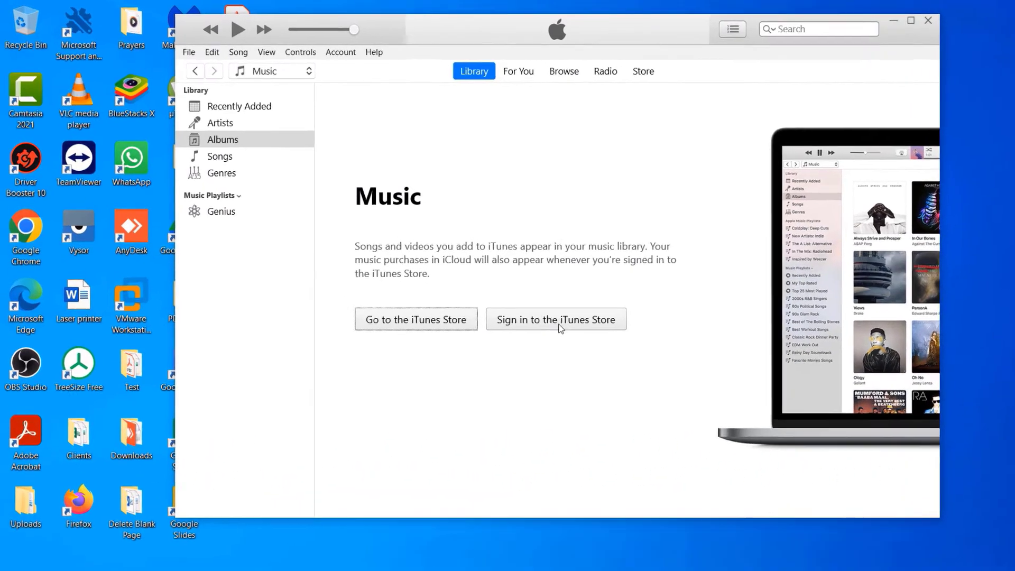
# - Start signing in to the iTunes Store and choose to create a new Apple ID
pyautogui.click(555, 319)
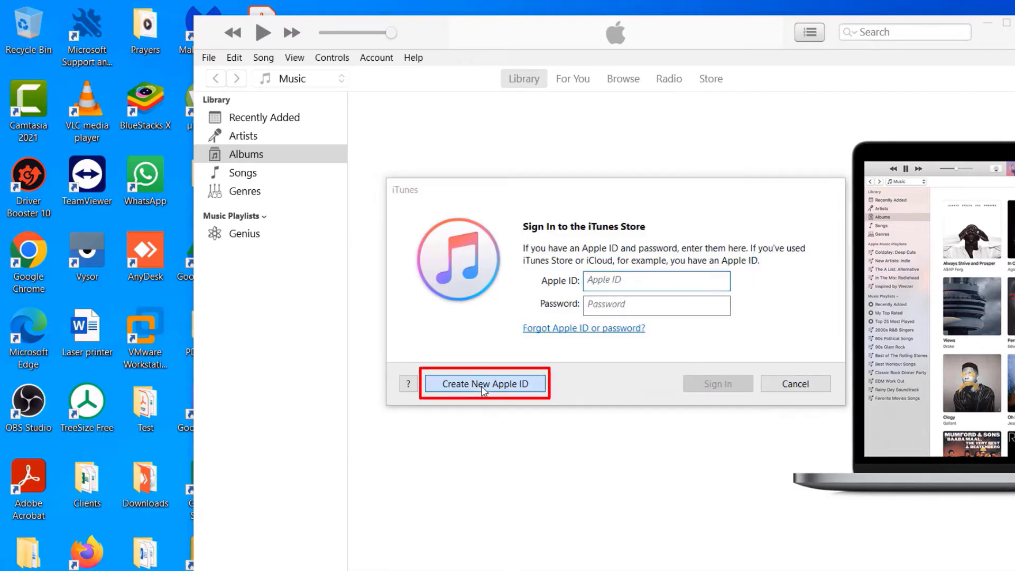
pyautogui.click(484, 382)
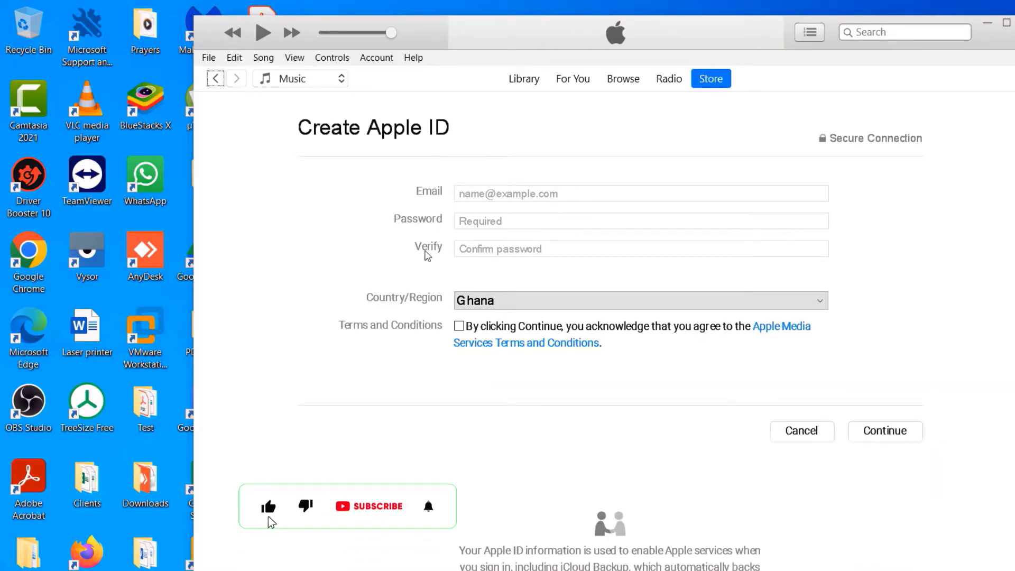
# - Enter the account email, agree to the Apple Media Services terms and continue
pyautogui.click(376, 506)
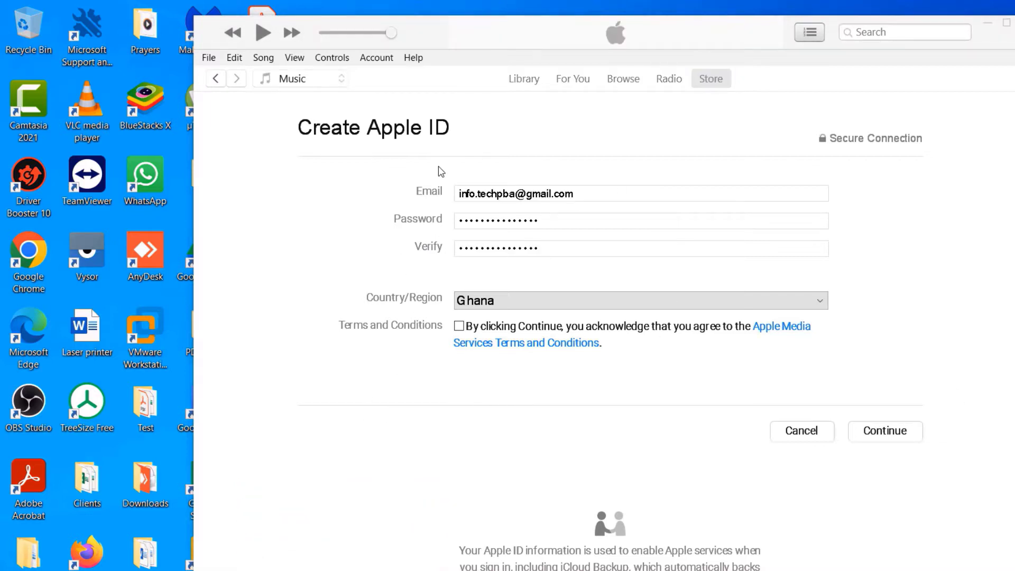
pyautogui.moveTo(537, 267)
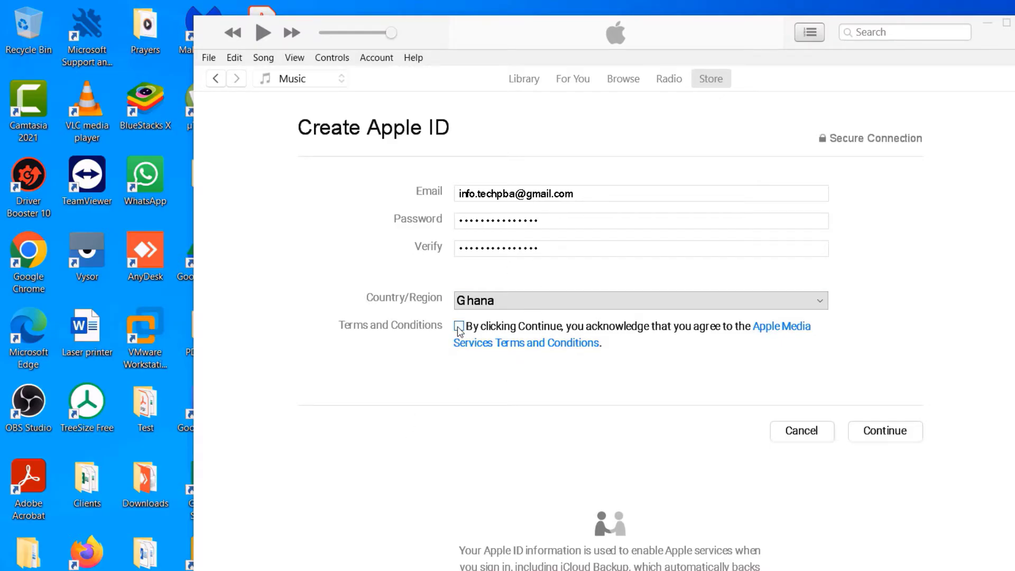
pyautogui.click(458, 326)
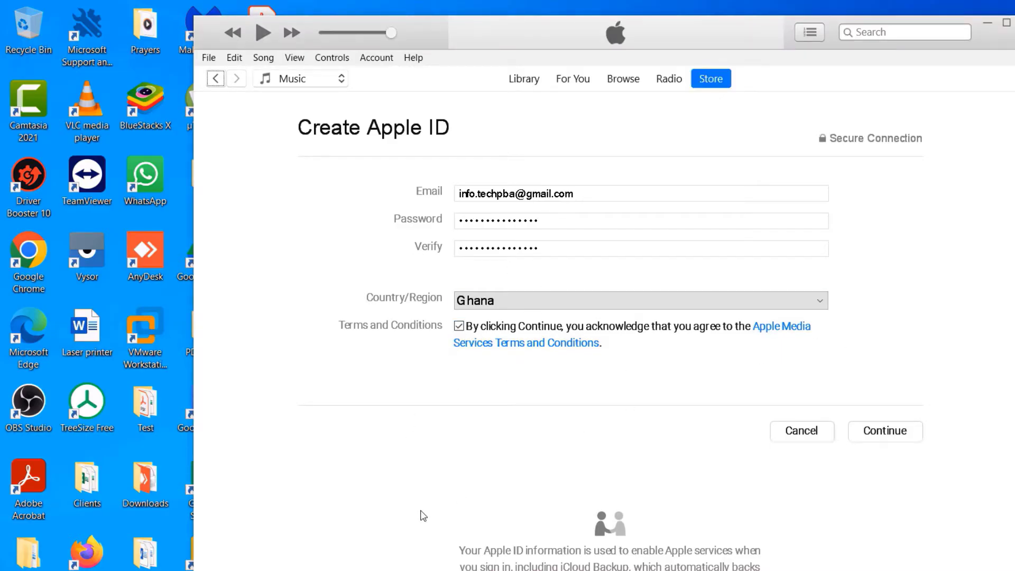
pyautogui.moveTo(874, 442)
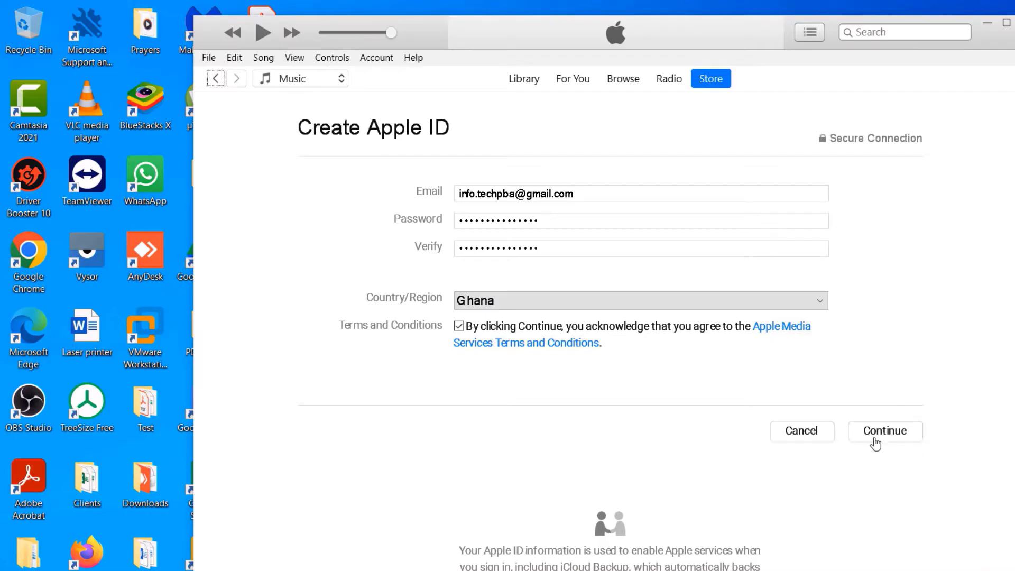
pyautogui.click(884, 432)
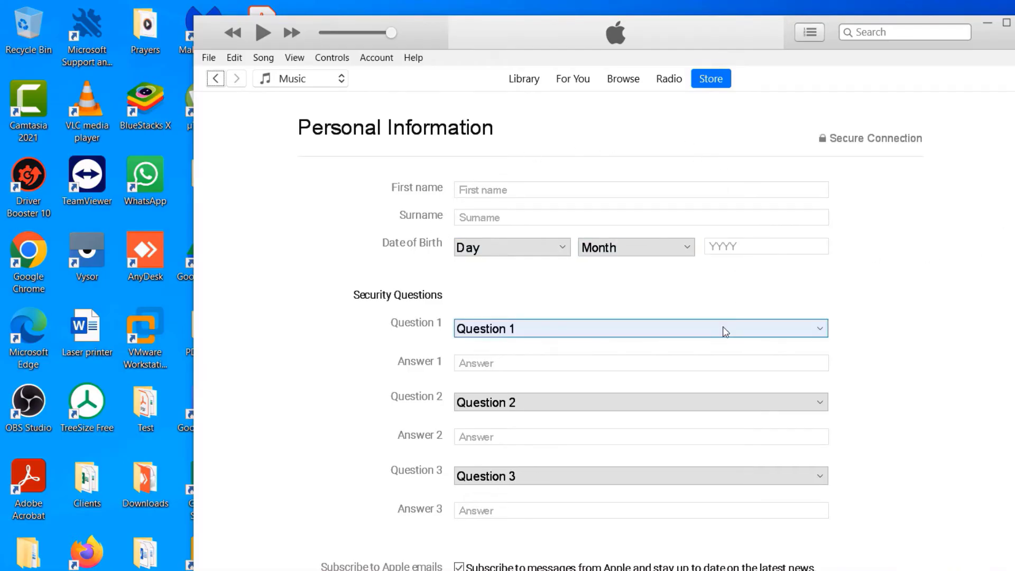
pyautogui.moveTo(399, 85)
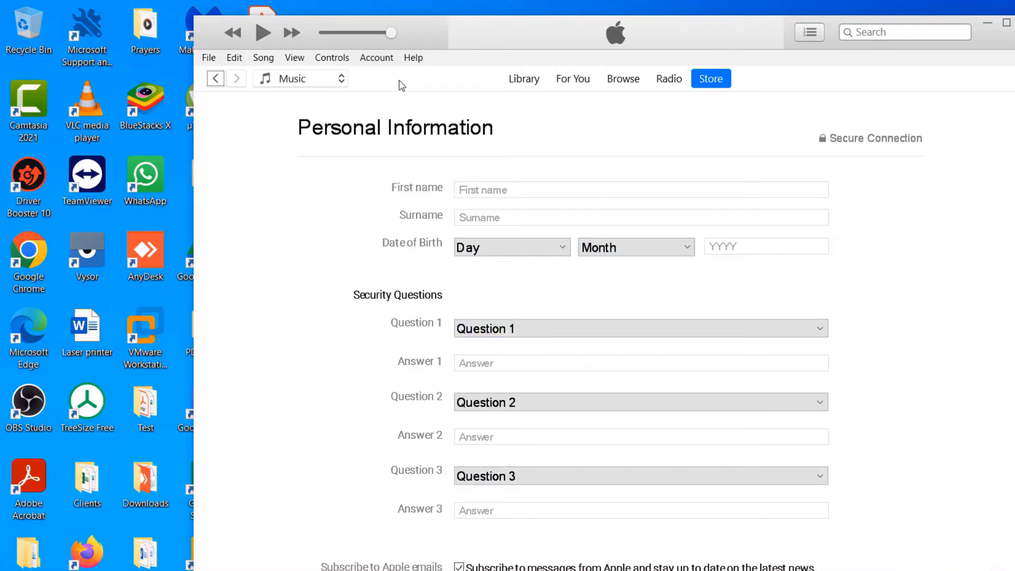
pyautogui.moveTo(498, 171)
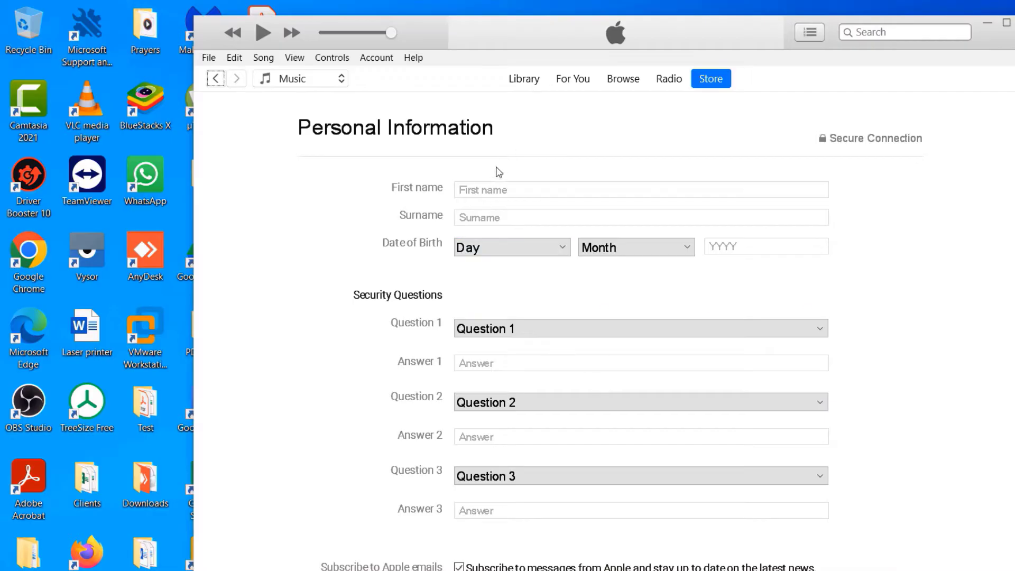
# - Scroll through the Personal Information form with names, birth date and security questions
pyautogui.scroll(-3)
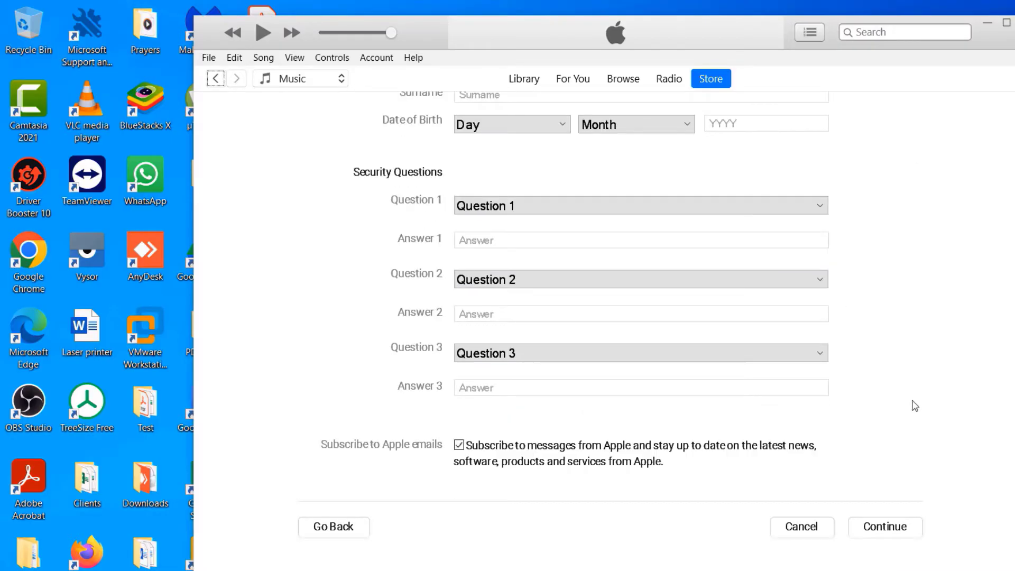
pyautogui.scroll(3)
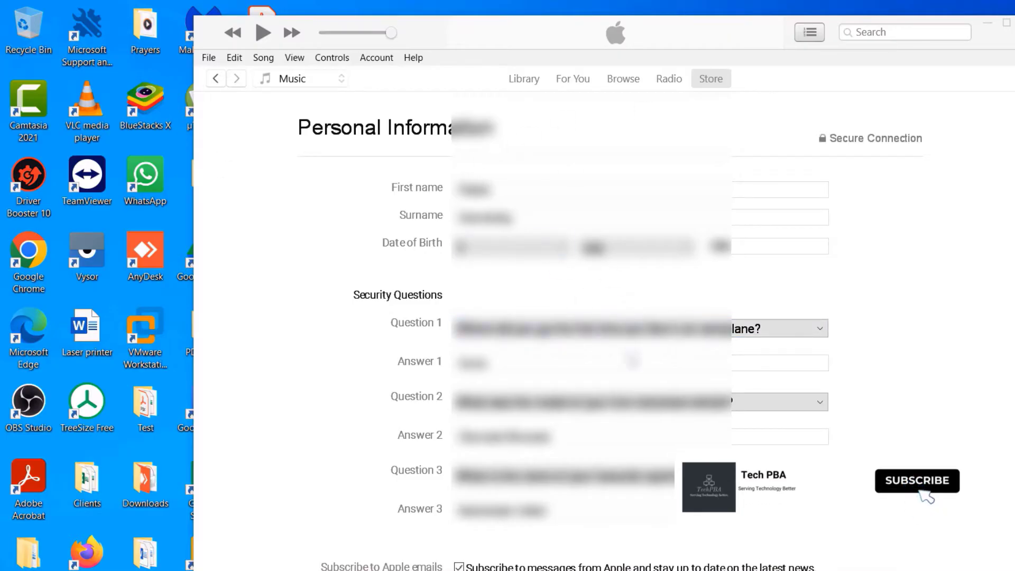
pyautogui.scroll(-3)
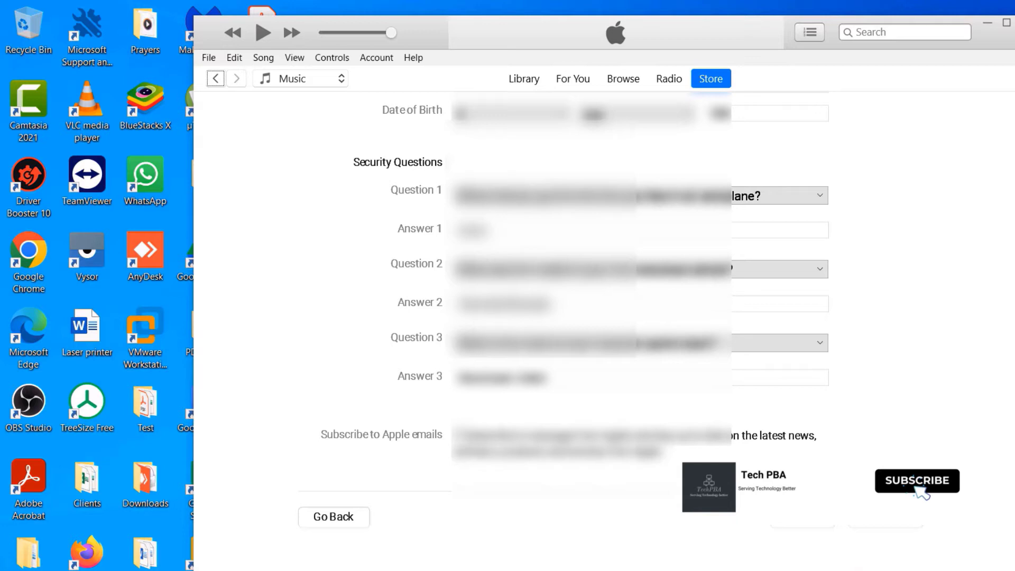
pyautogui.scroll(-3)
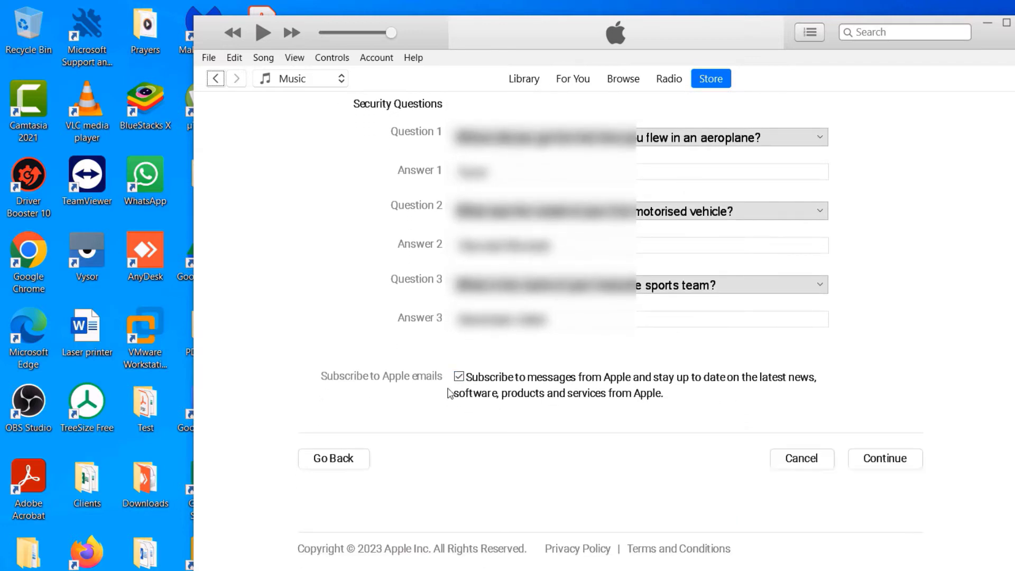
pyautogui.moveTo(508, 359)
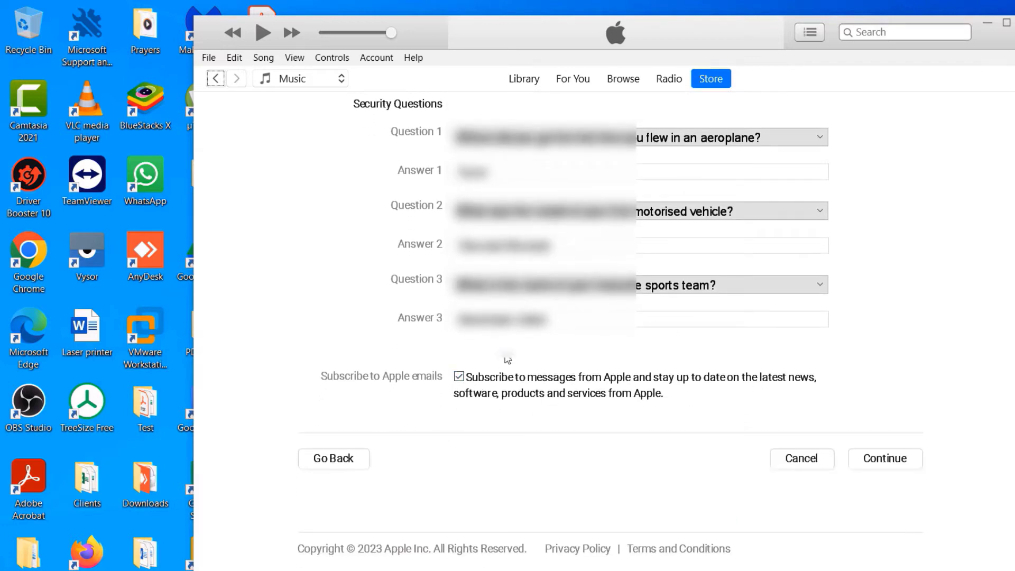
pyautogui.moveTo(922, 418)
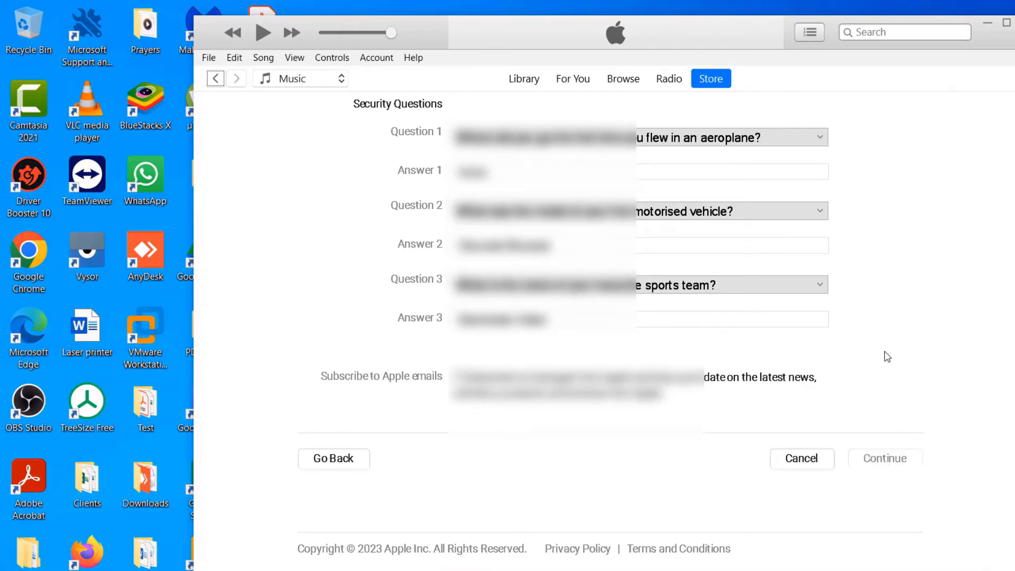
# - Choose None as payment method and attempt to continue past the payment step
pyautogui.click(883, 458)
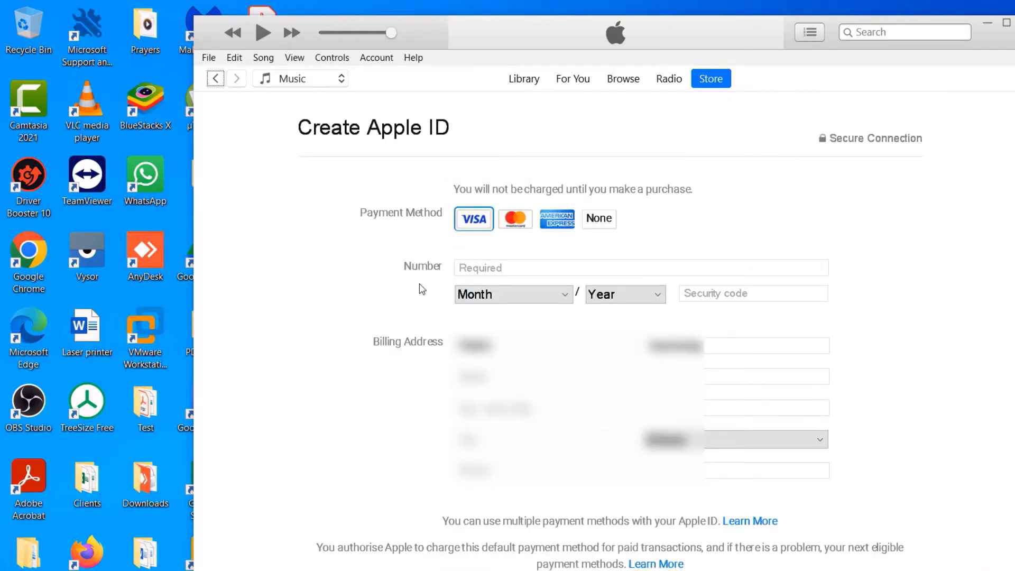
pyautogui.moveTo(618, 463)
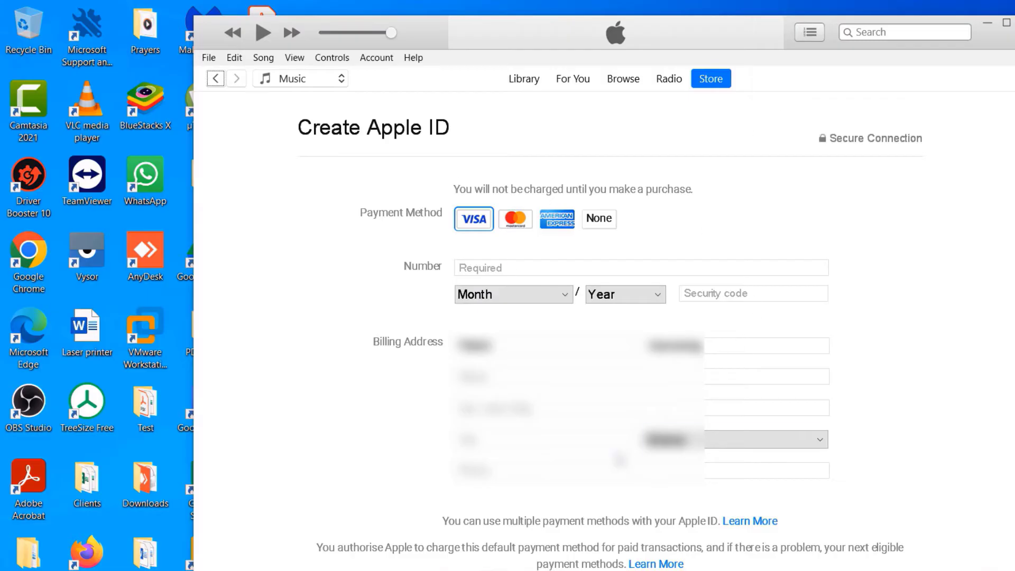
pyautogui.moveTo(590, 323)
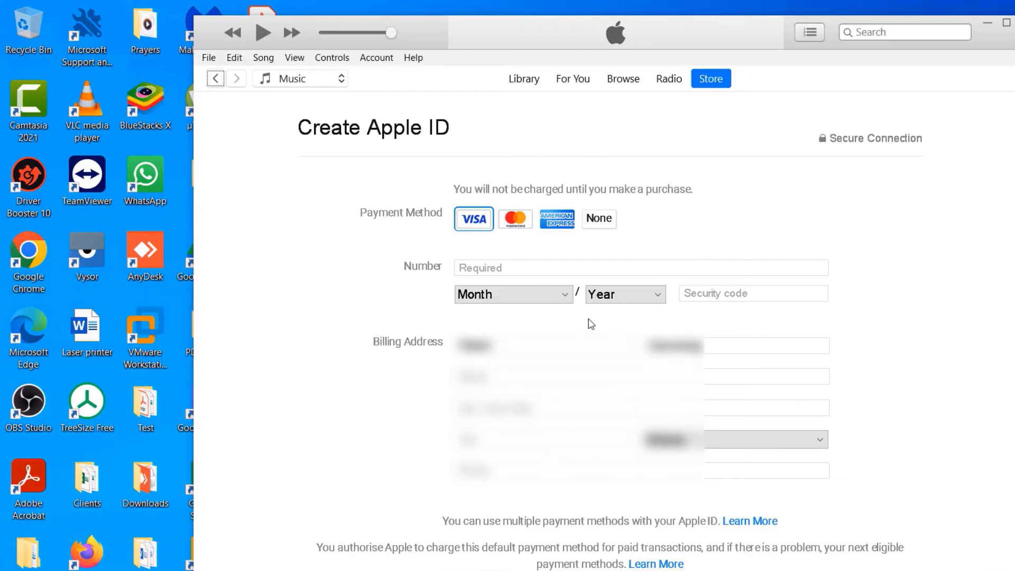
pyautogui.moveTo(799, 224)
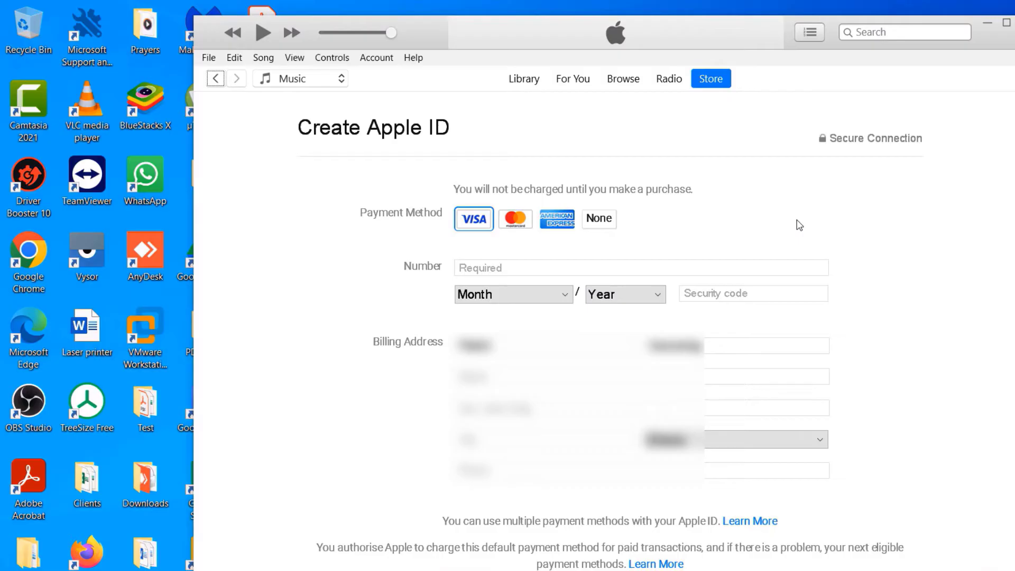
pyautogui.moveTo(602, 228)
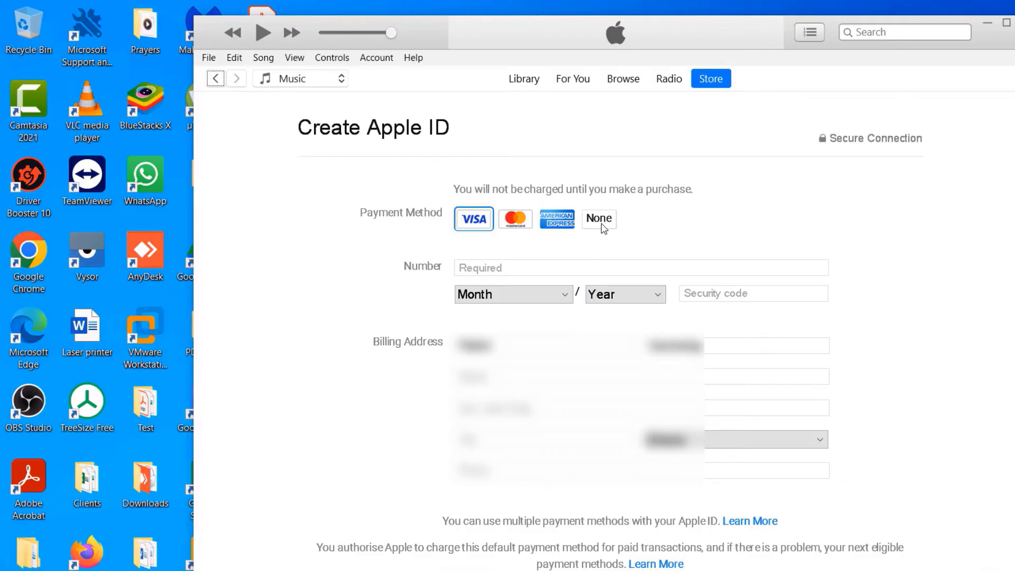
pyautogui.click(597, 218)
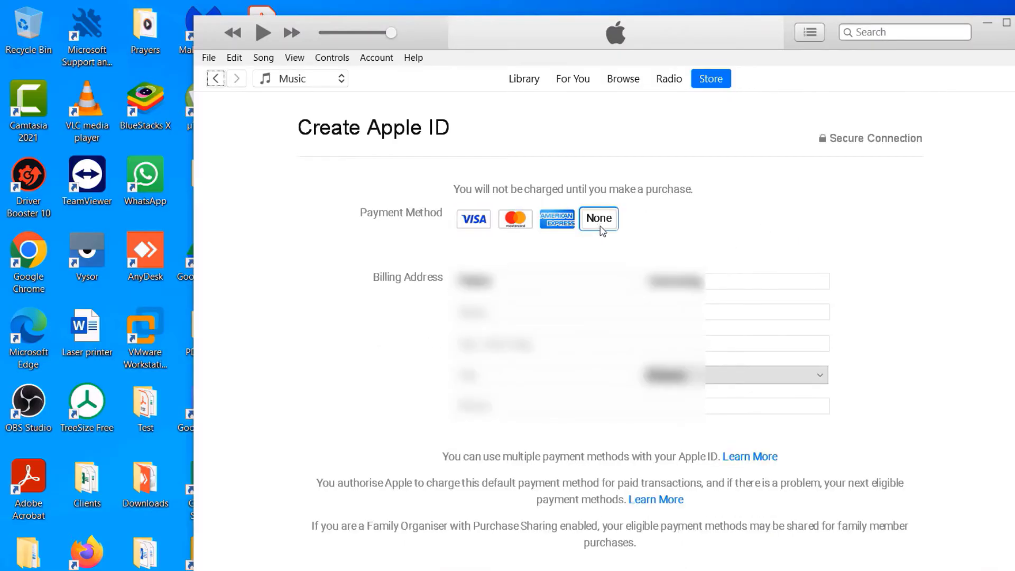
pyautogui.scroll(-3)
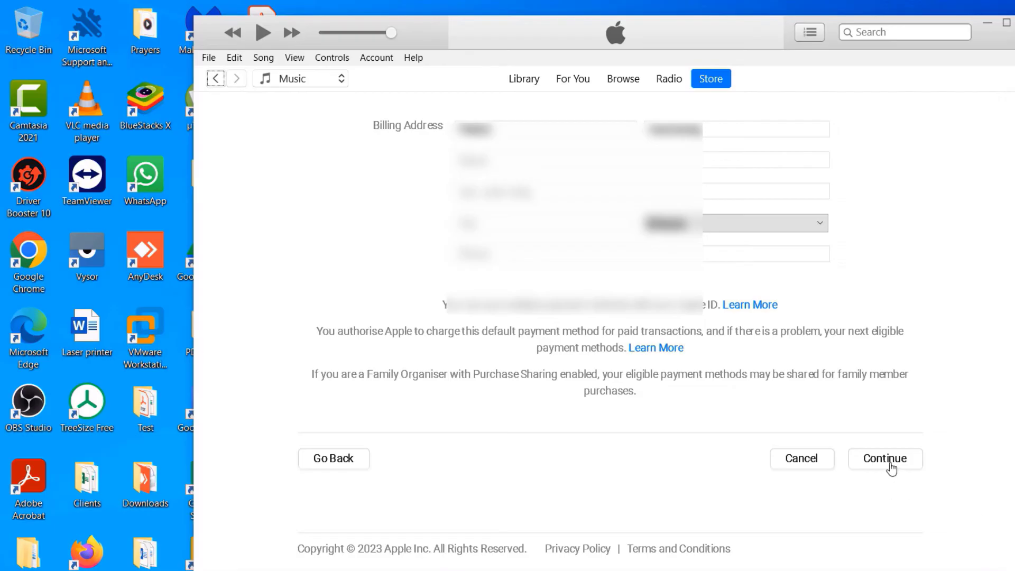
pyautogui.click(884, 458)
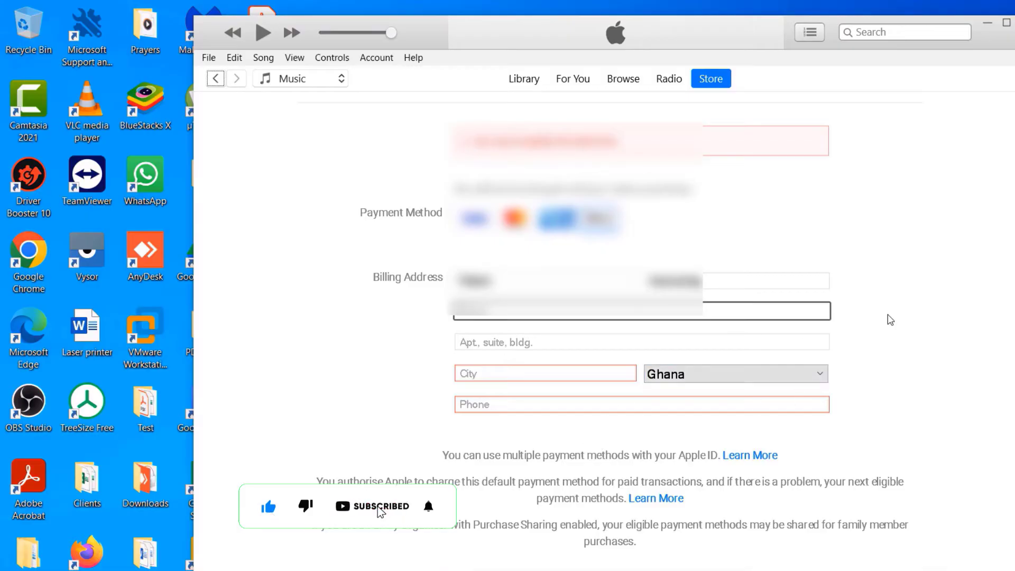
pyautogui.moveTo(429, 506)
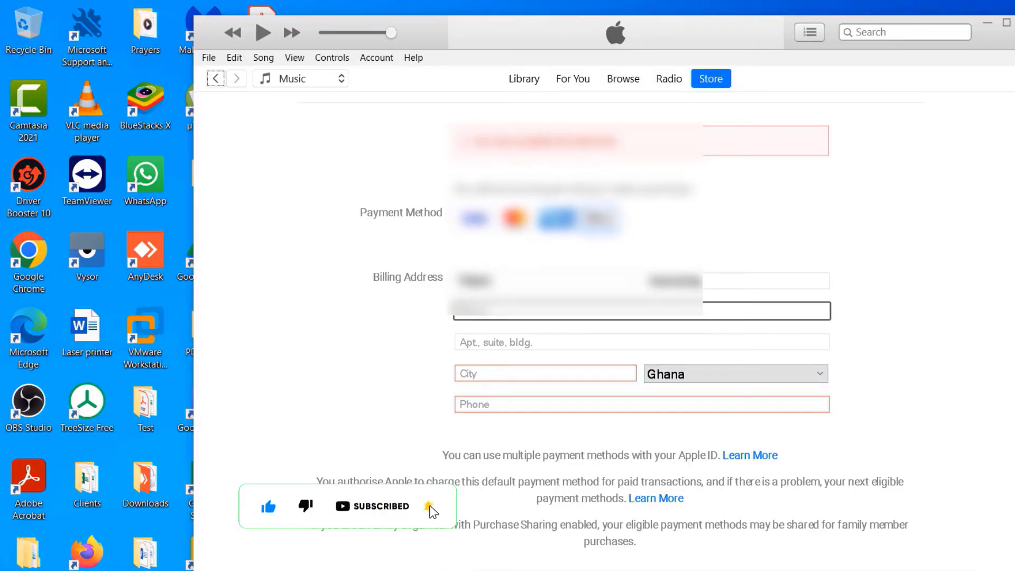
pyautogui.scroll(3)
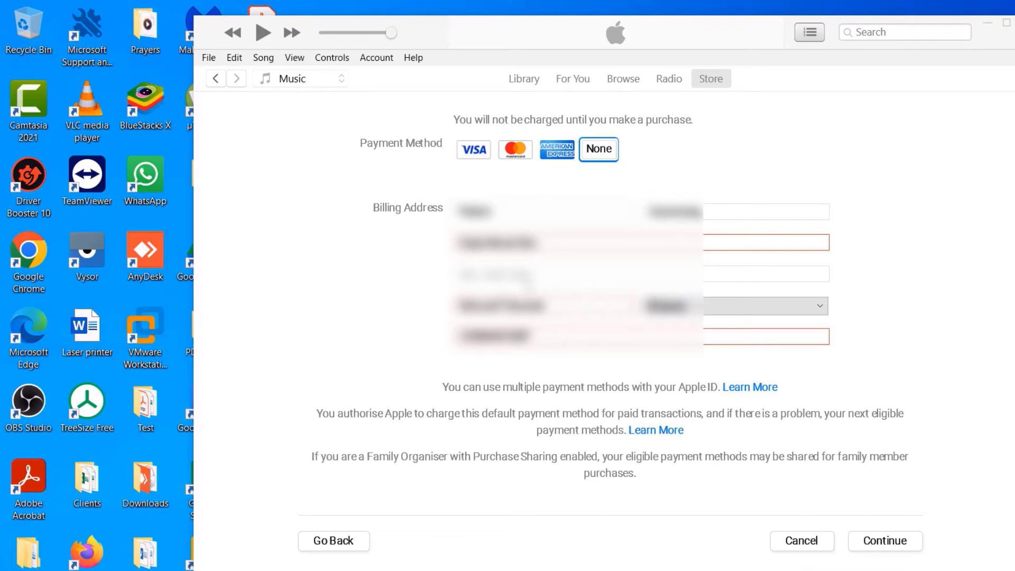
pyautogui.moveTo(973, 387)
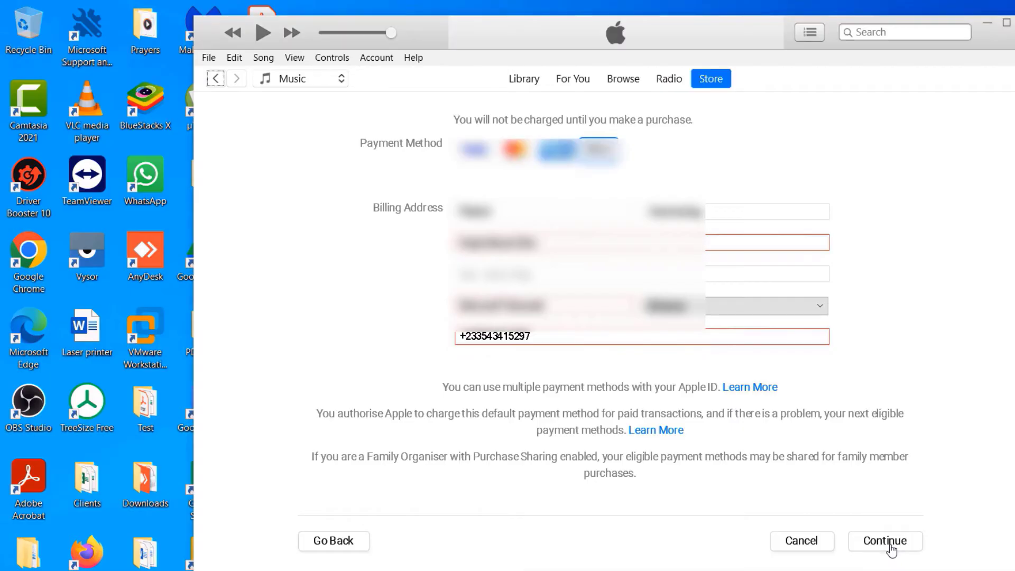
pyautogui.click(883, 540)
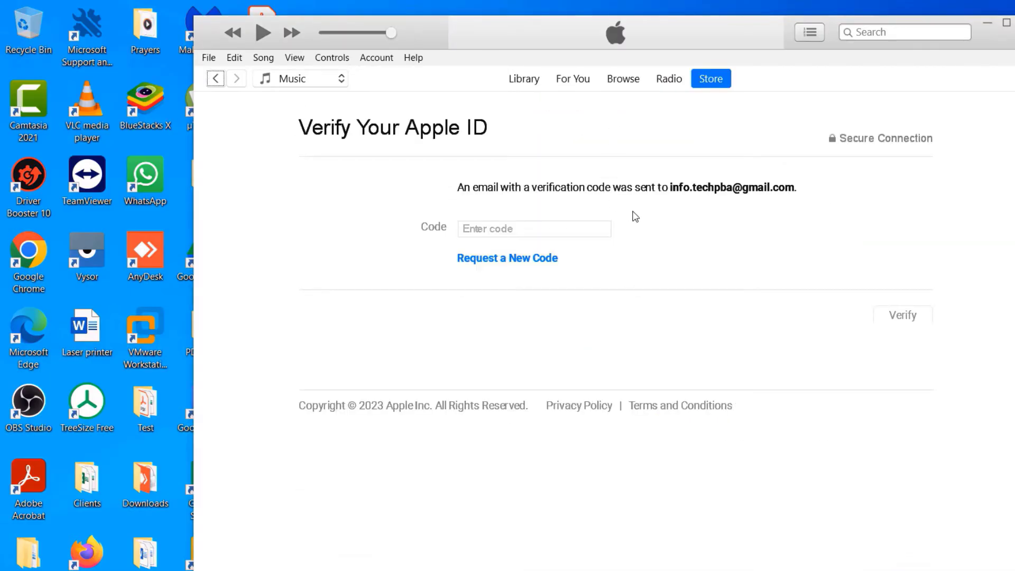
pyautogui.moveTo(741, 325)
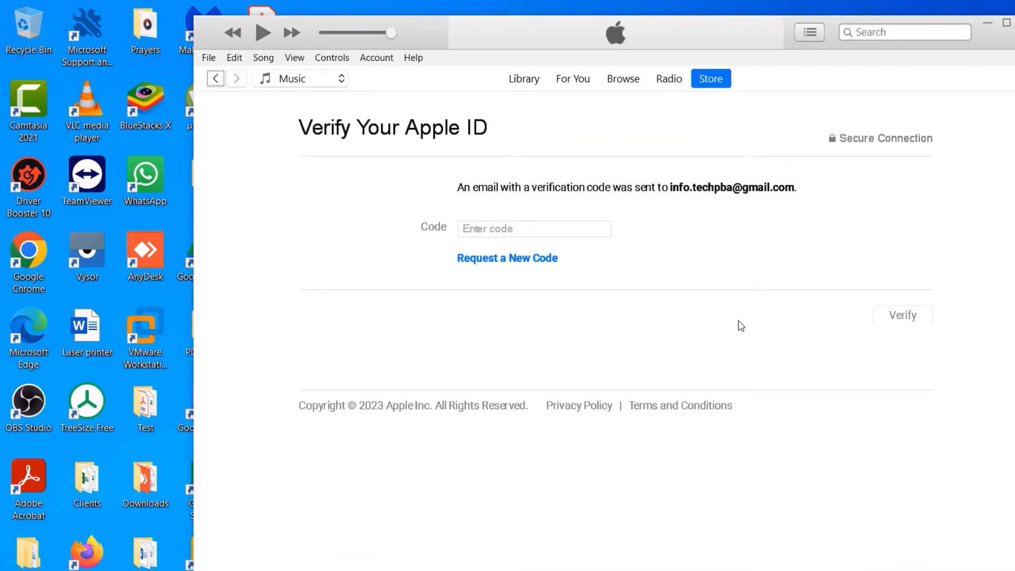
pyautogui.moveTo(736, 256)
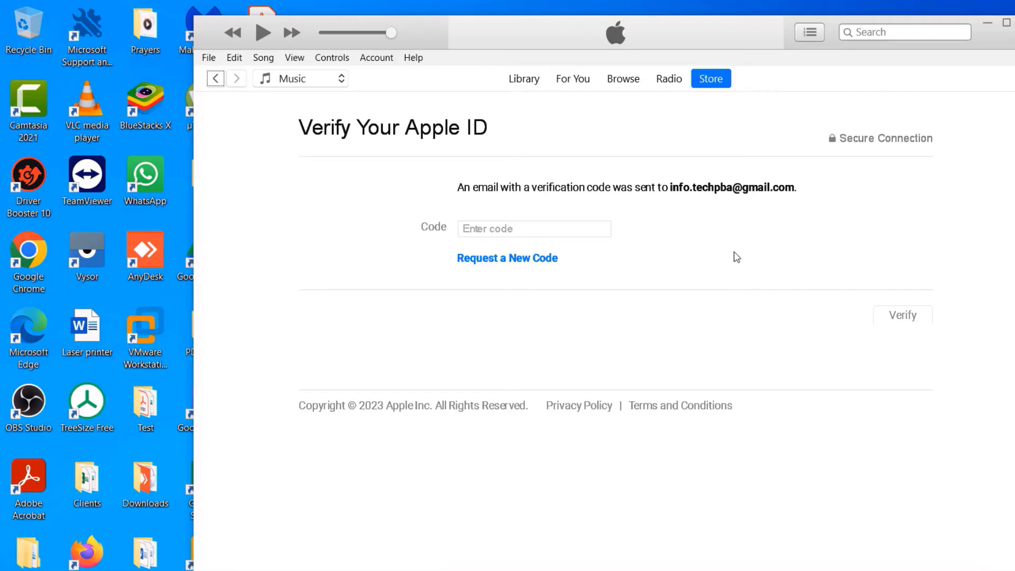
pyautogui.moveTo(543, 182)
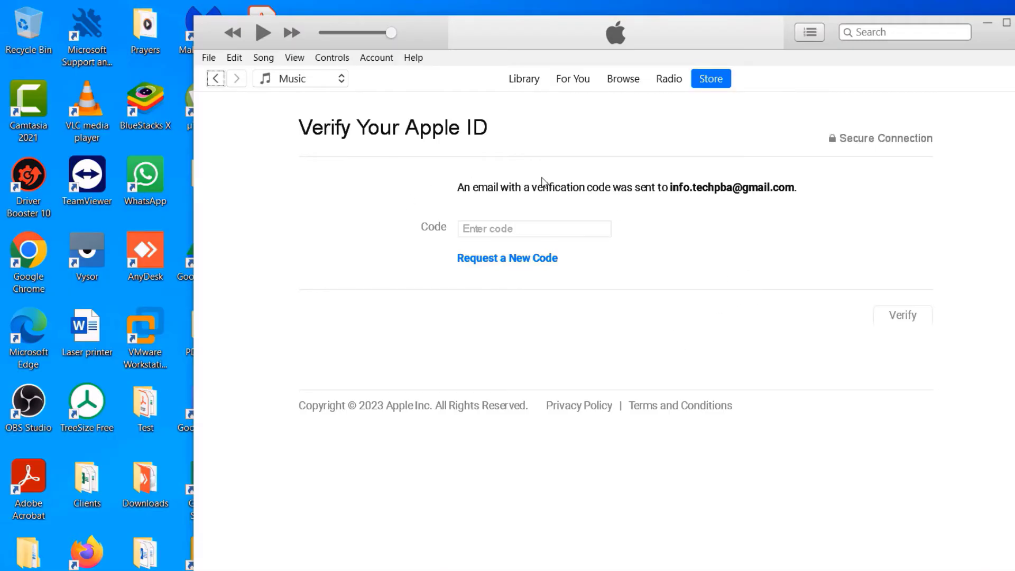
pyautogui.moveTo(485, 253)
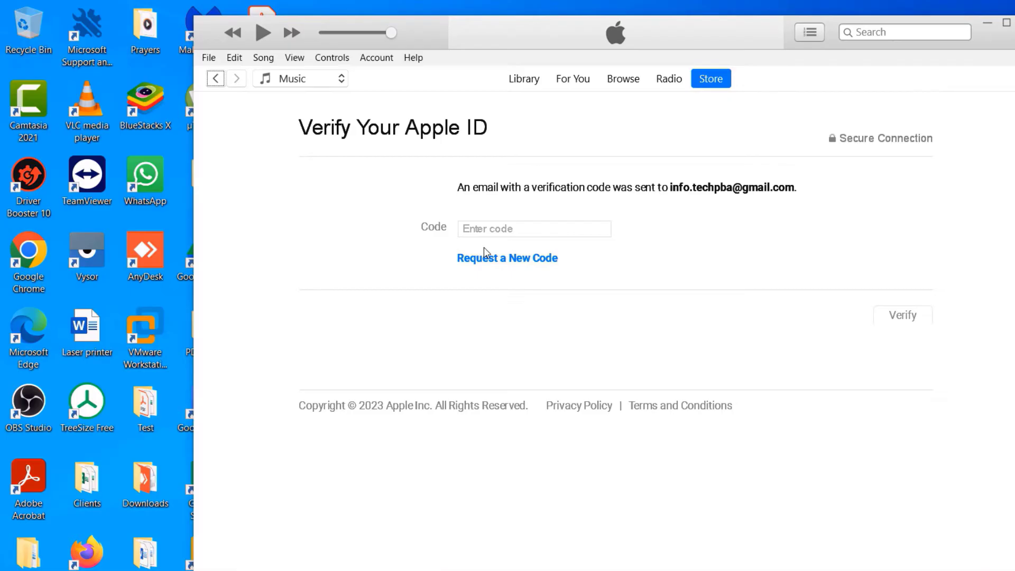
pyautogui.moveTo(785, 307)
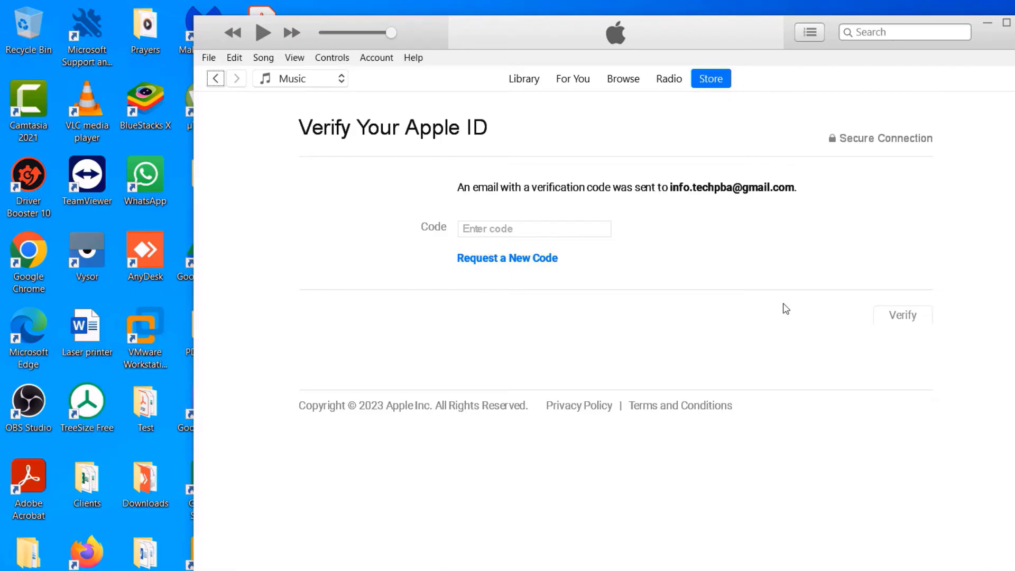
pyautogui.moveTo(393, 358)
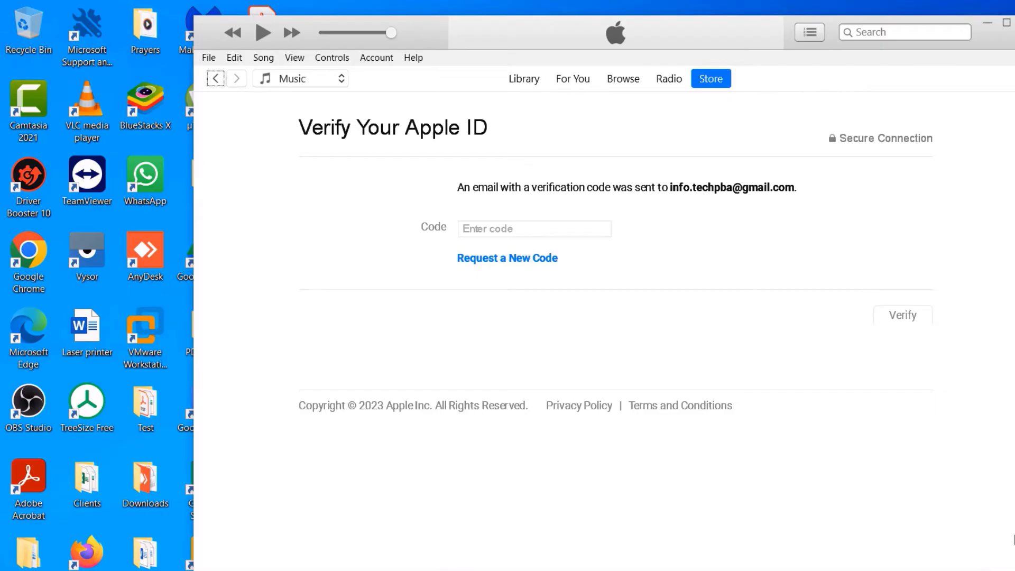
pyautogui.click(796, 16)
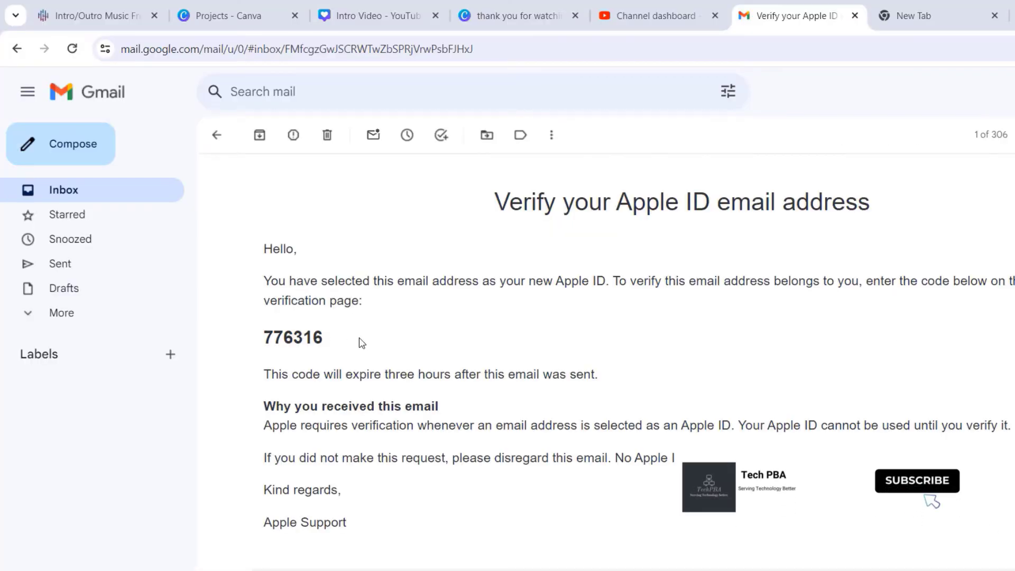
pyautogui.doubleClick(292, 337)
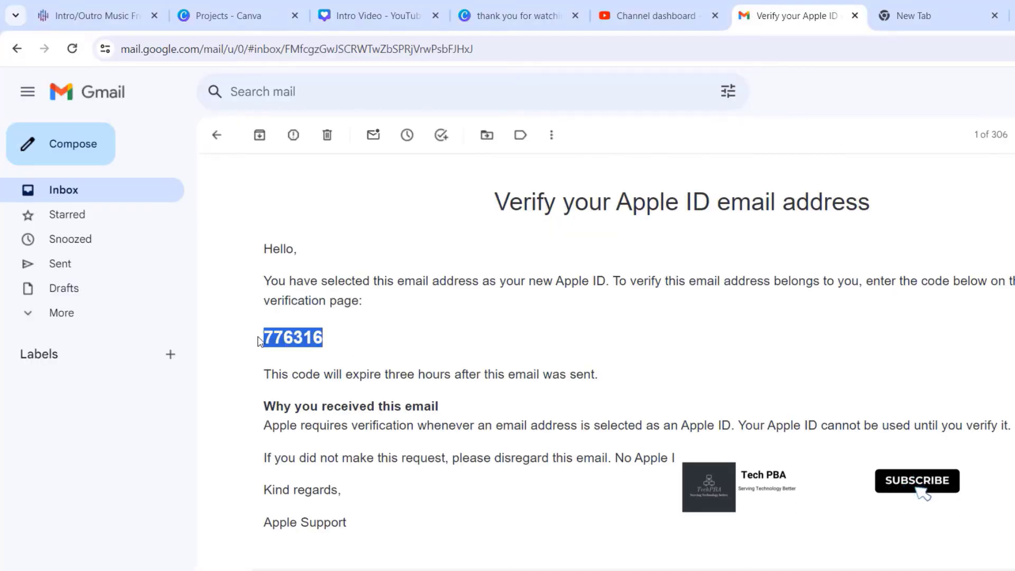
pyautogui.moveTo(377, 335)
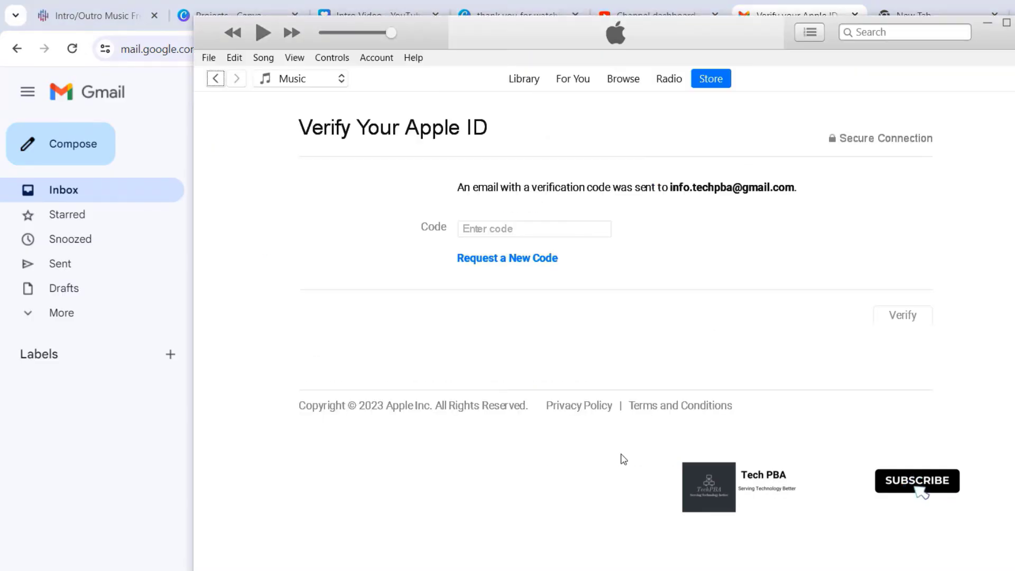
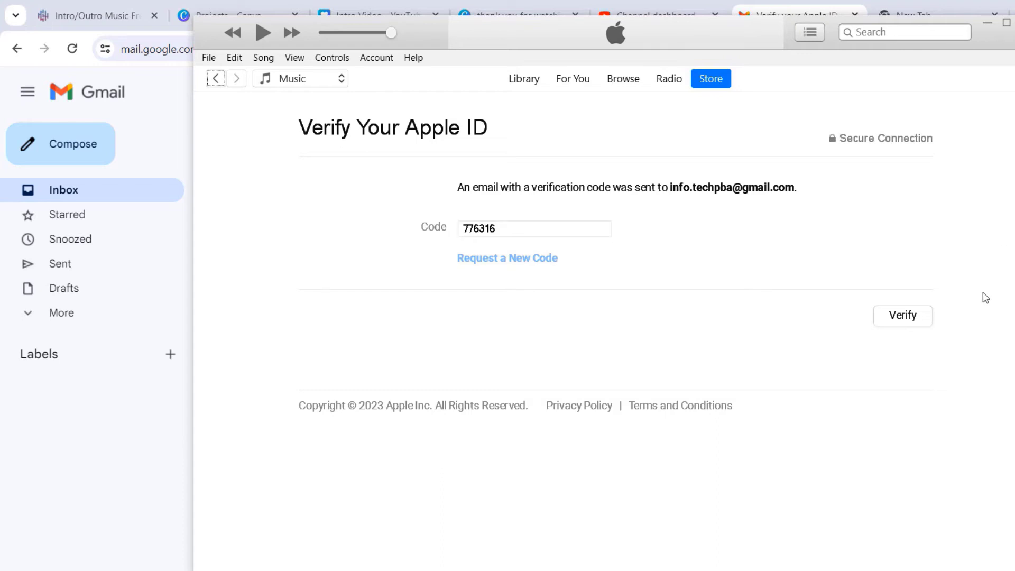
pyautogui.click(901, 316)
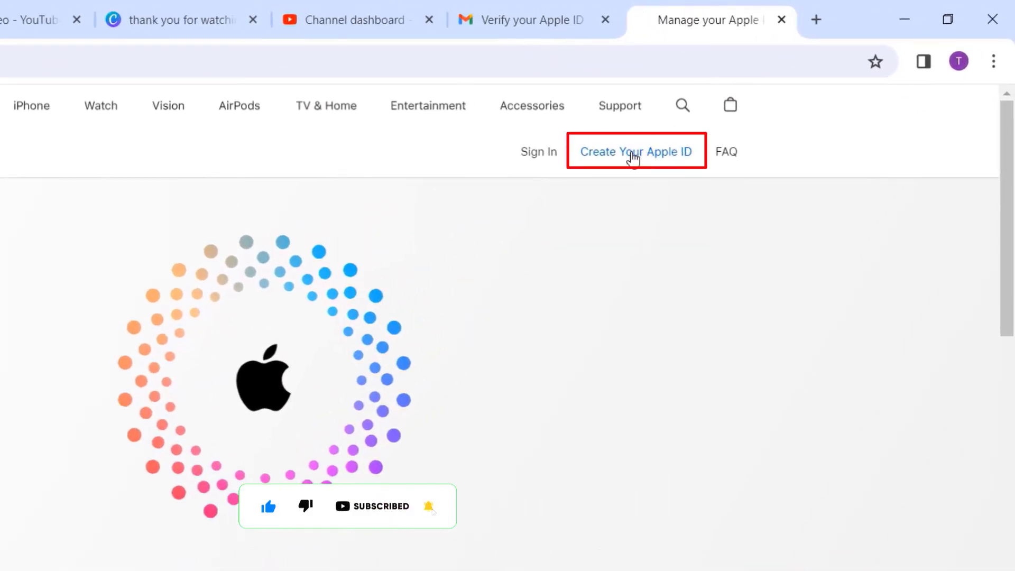
# - Open the Create Your Apple ID form on appleid.apple.com
pyautogui.click(635, 151)
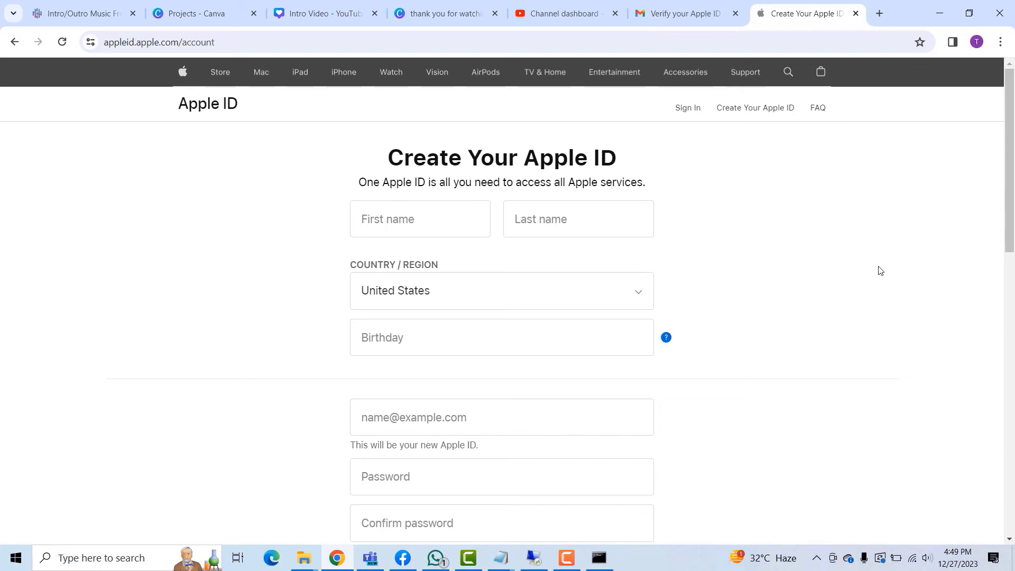
pyautogui.scroll(-3)
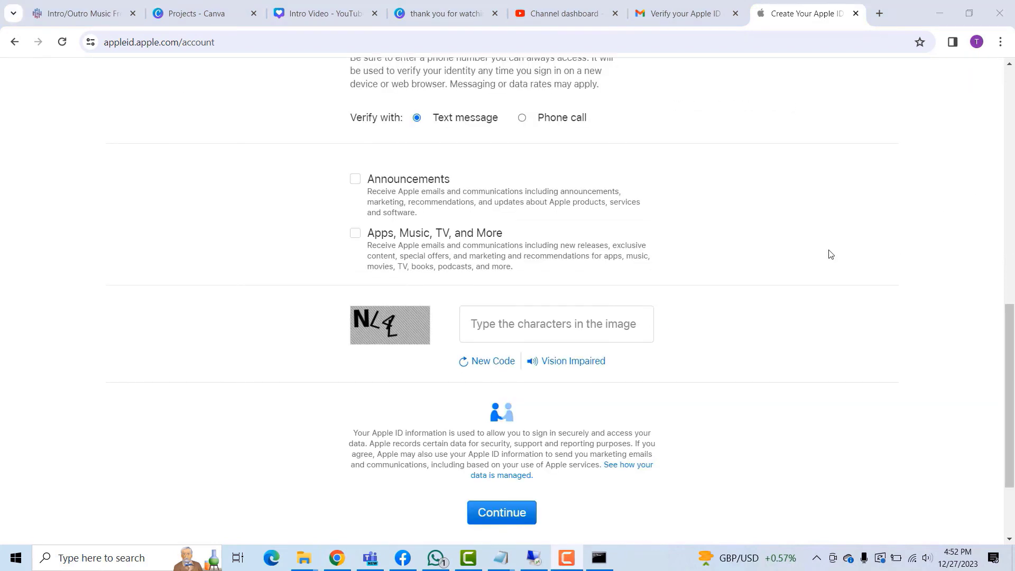
pyautogui.moveTo(665, 195)
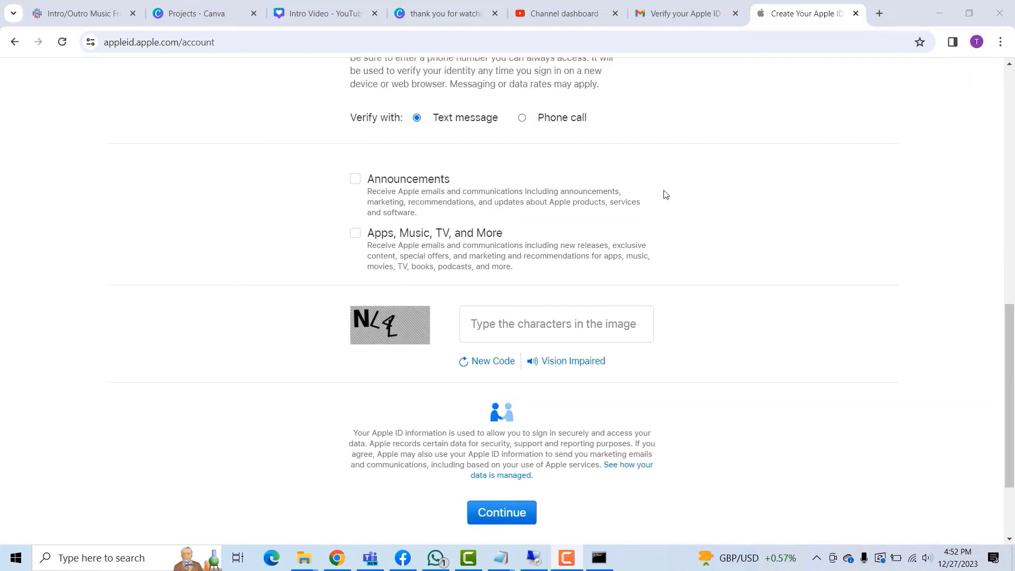
pyautogui.moveTo(521, 94)
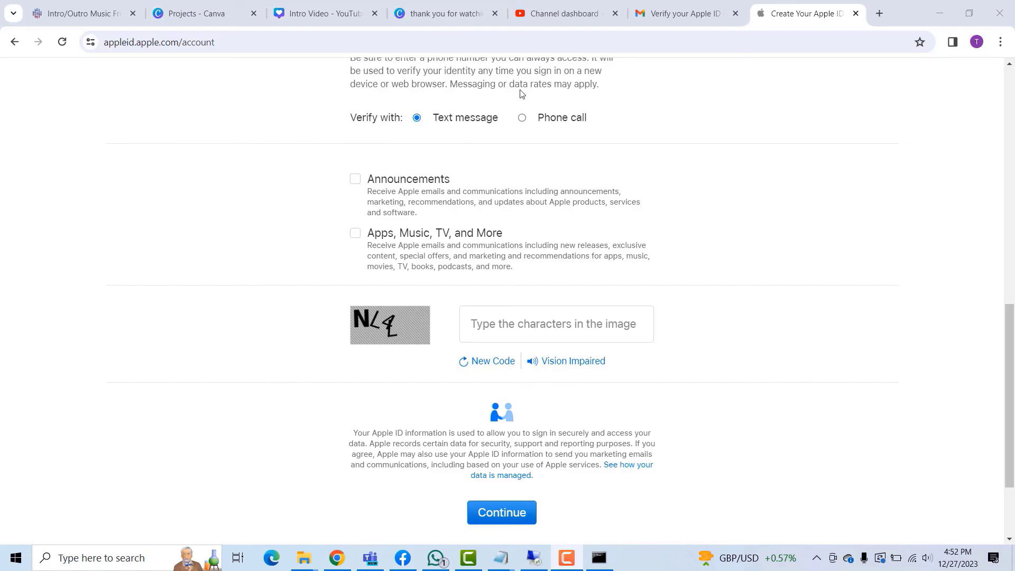
pyautogui.moveTo(800, 192)
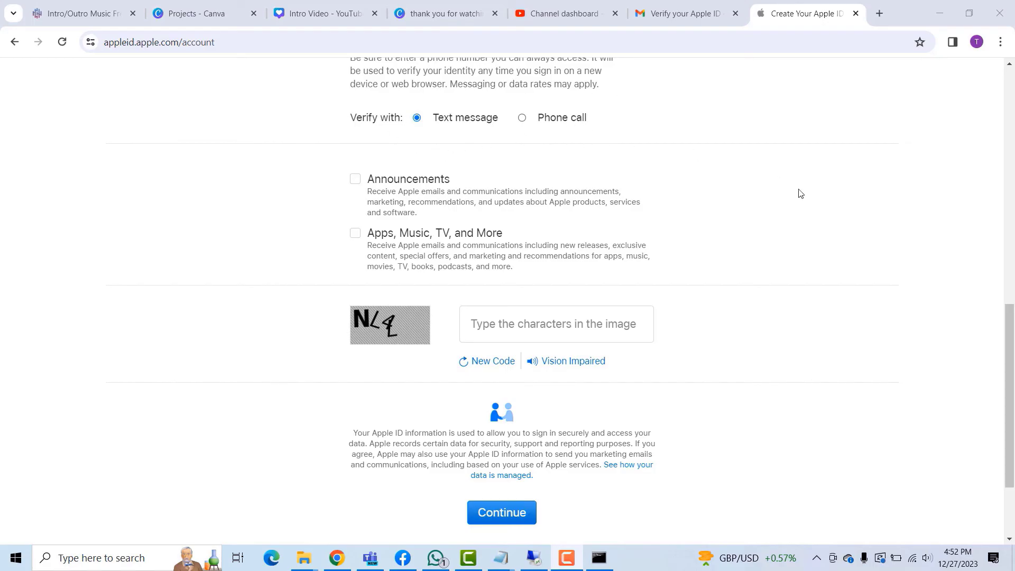
pyautogui.moveTo(403, 174)
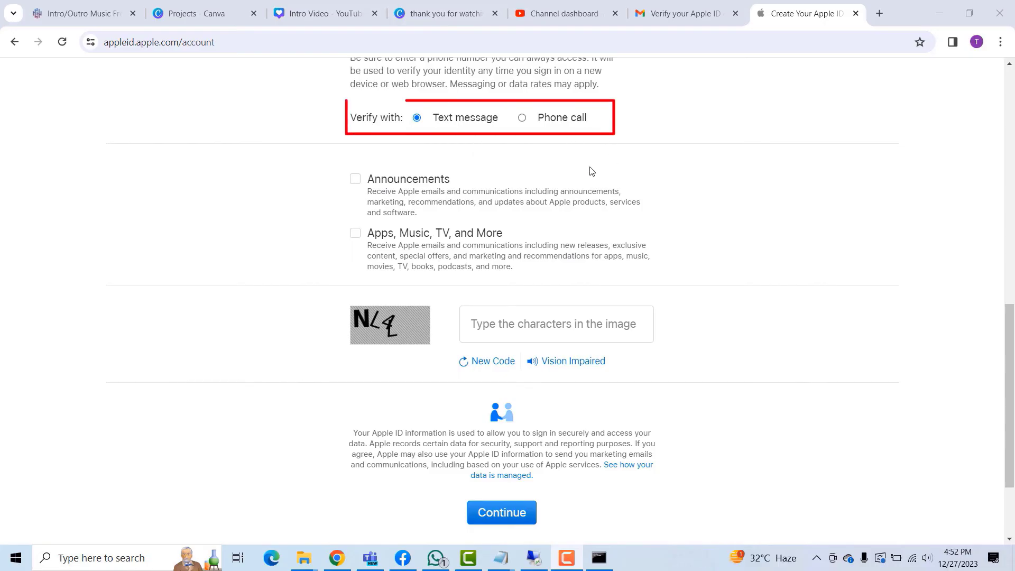
pyautogui.click(355, 179)
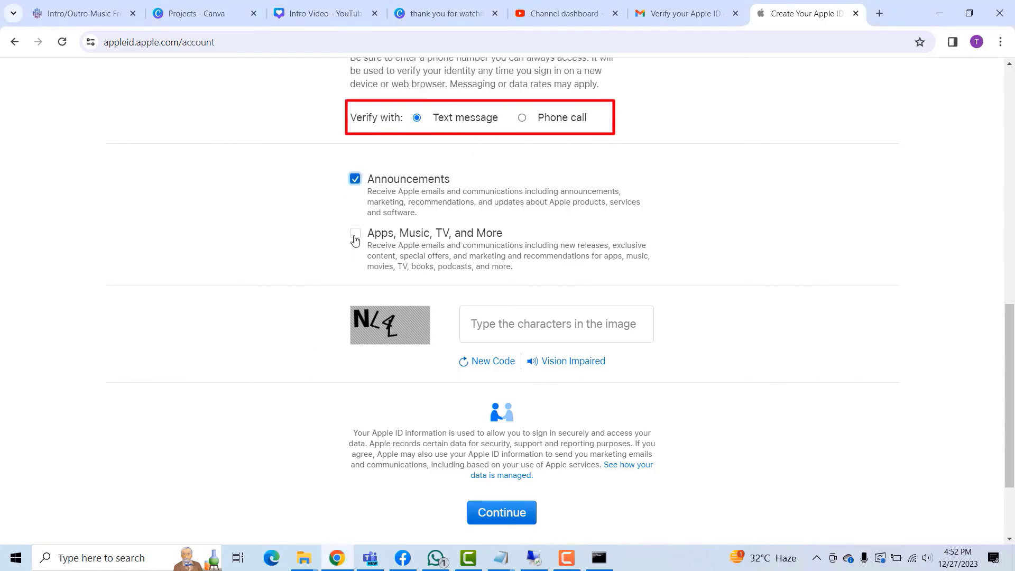
pyautogui.click(354, 232)
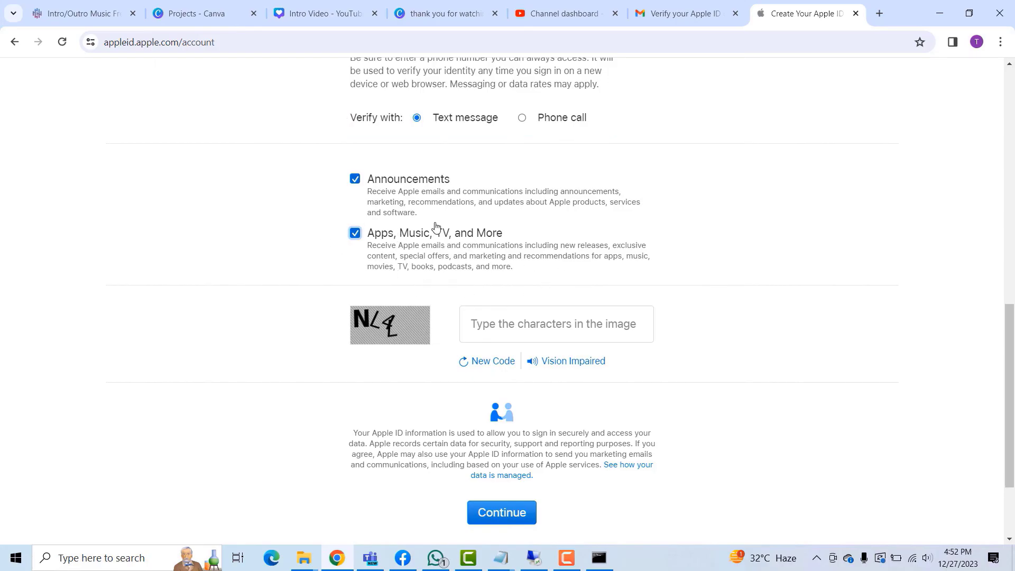
pyautogui.click(355, 232)
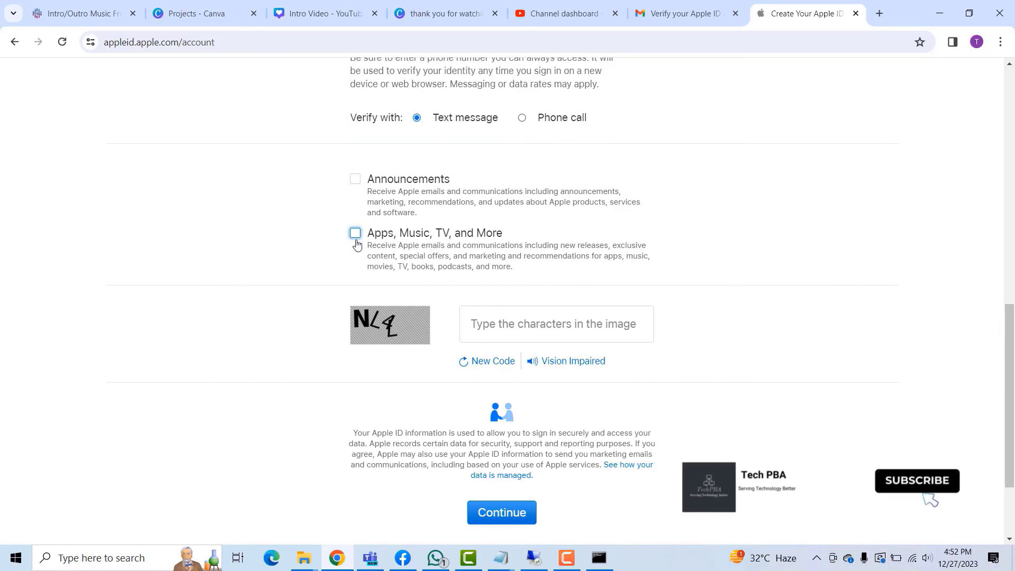
pyautogui.click(555, 324)
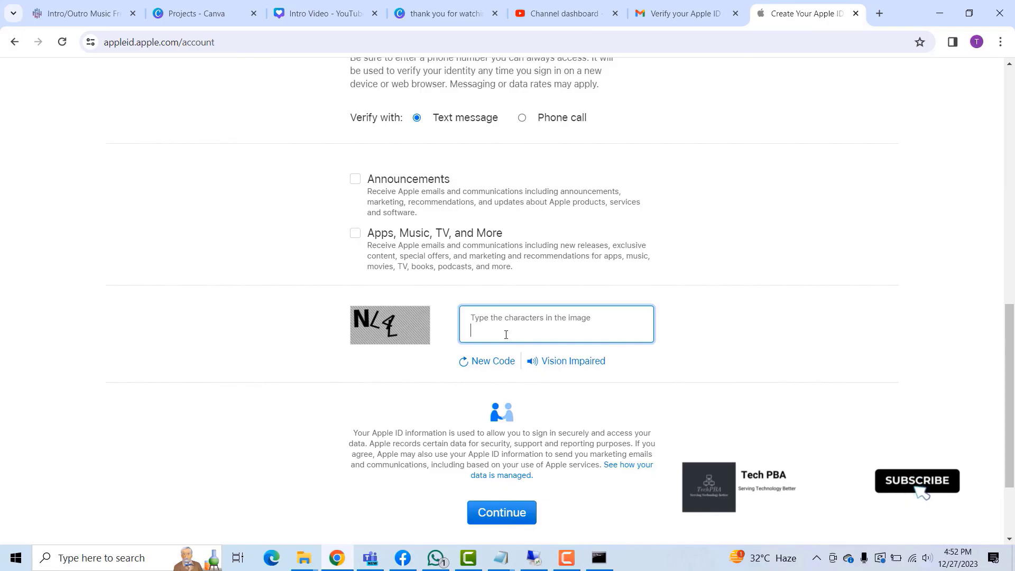
# - Enter captcha NL4L, submit the creation form, then request a new captcha image
pyautogui.write('NL')
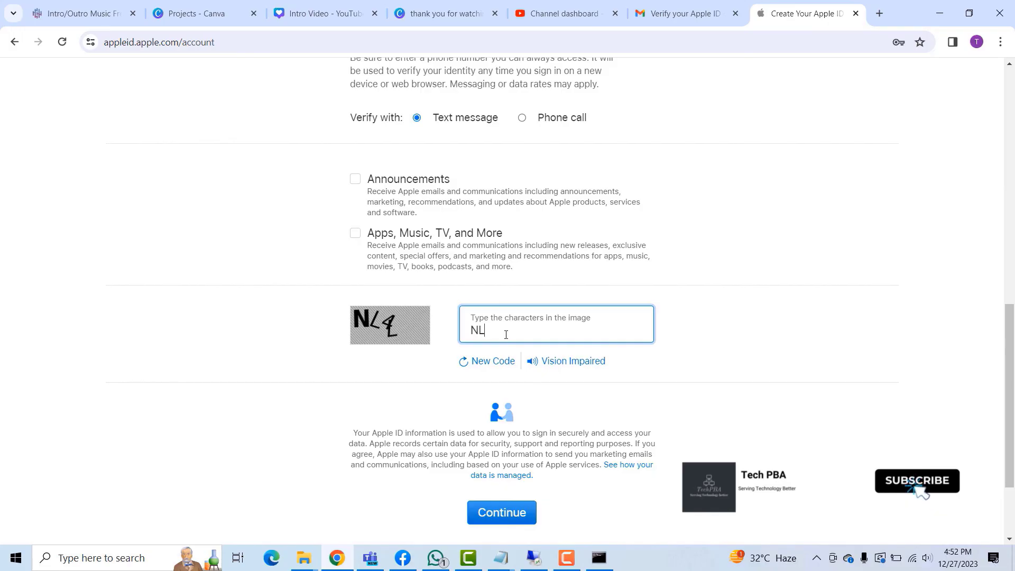
pyautogui.write('4L')
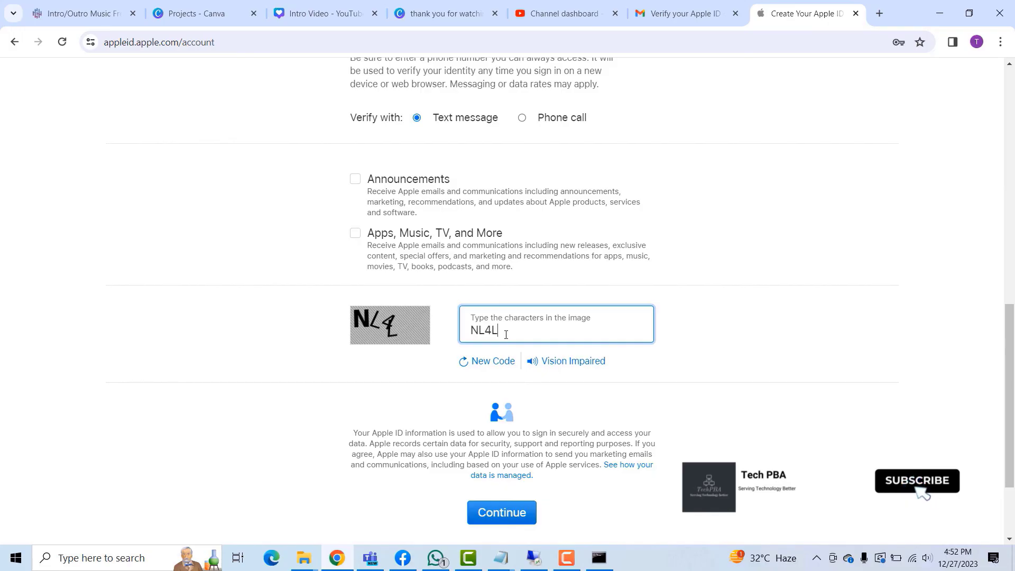
pyautogui.scroll(-3)
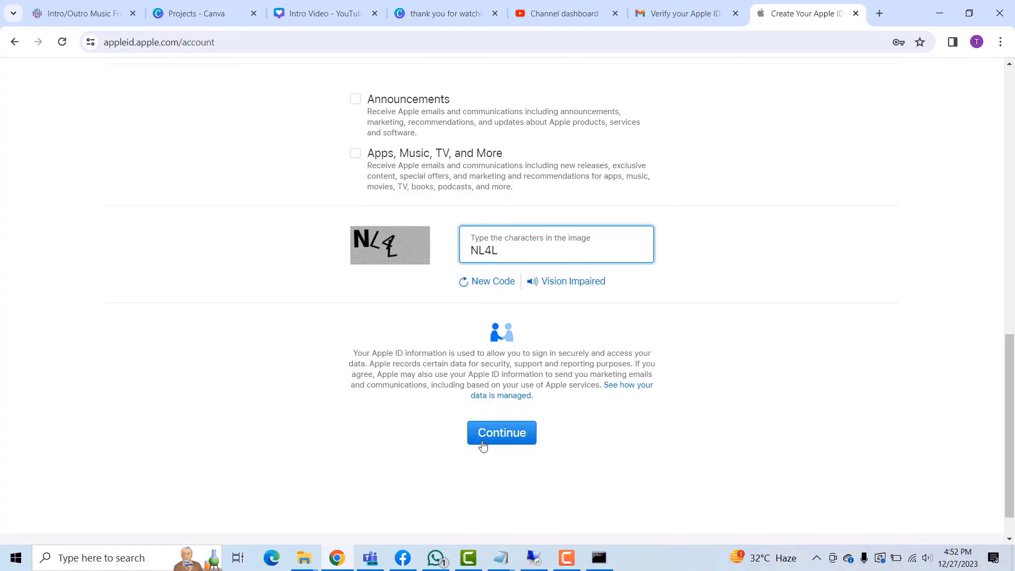
pyautogui.click(501, 432)
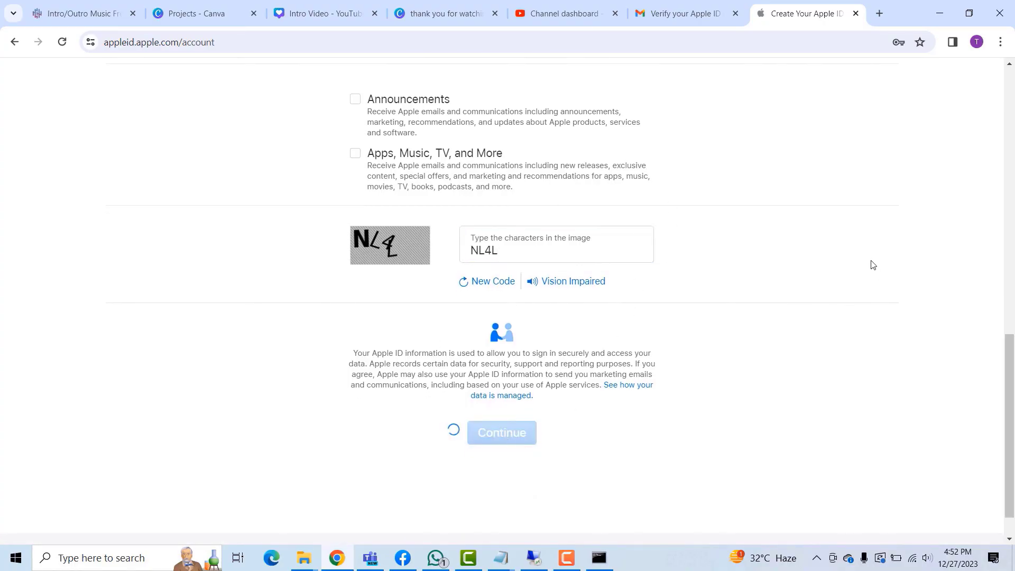
pyautogui.click(492, 281)
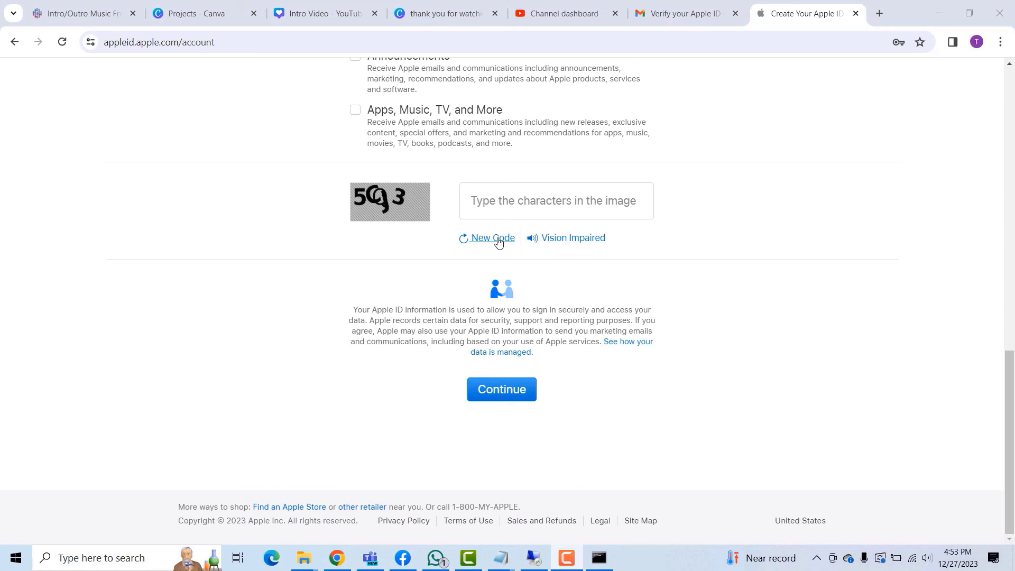
pyautogui.moveTo(221, 272)
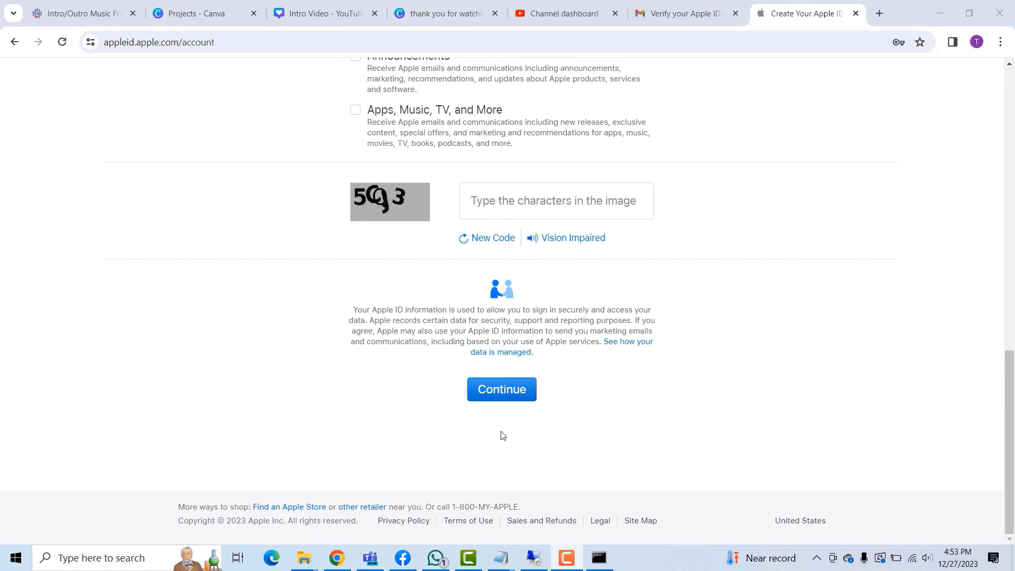
pyautogui.moveTo(411, 172)
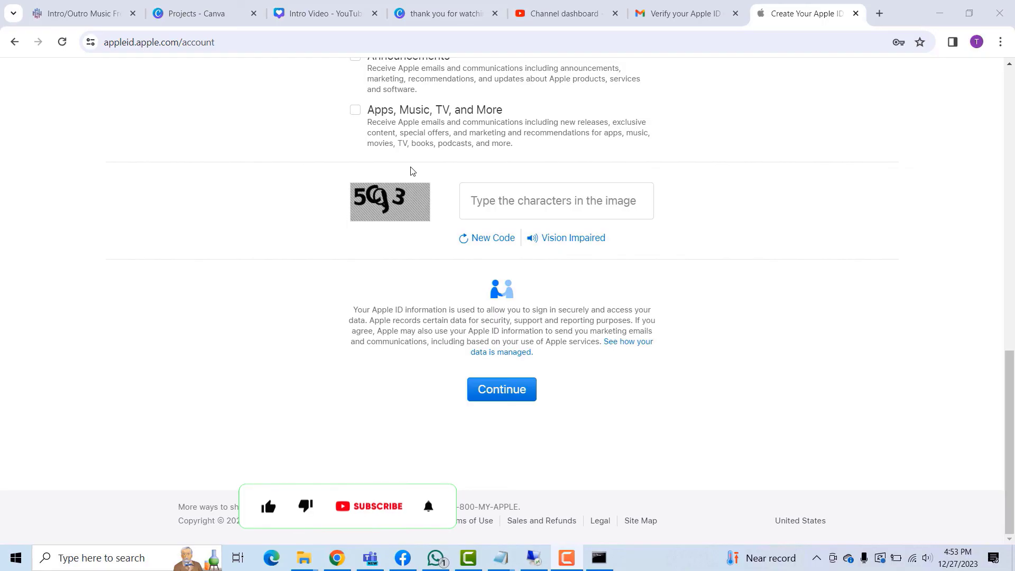
pyautogui.moveTo(384, 522)
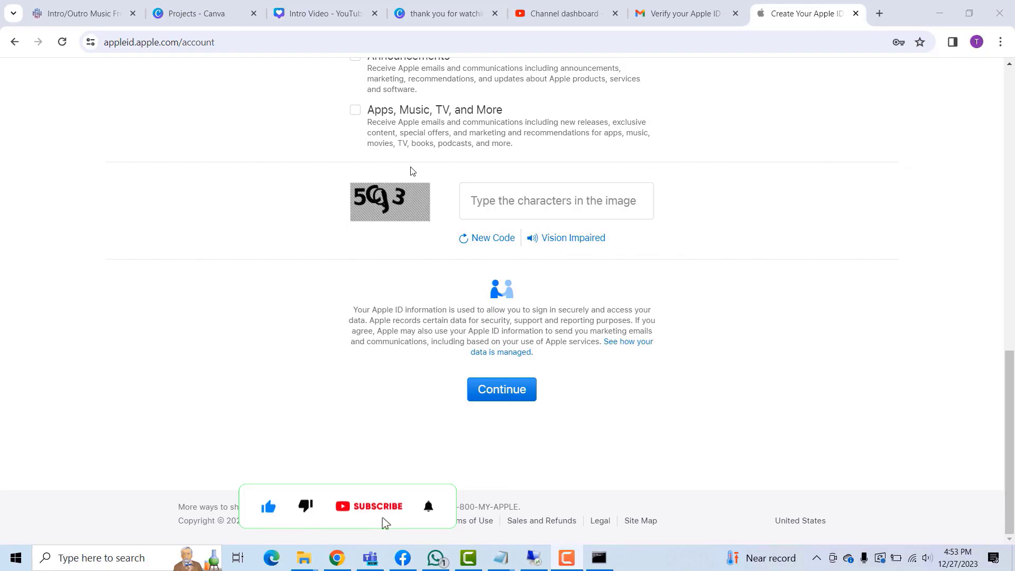